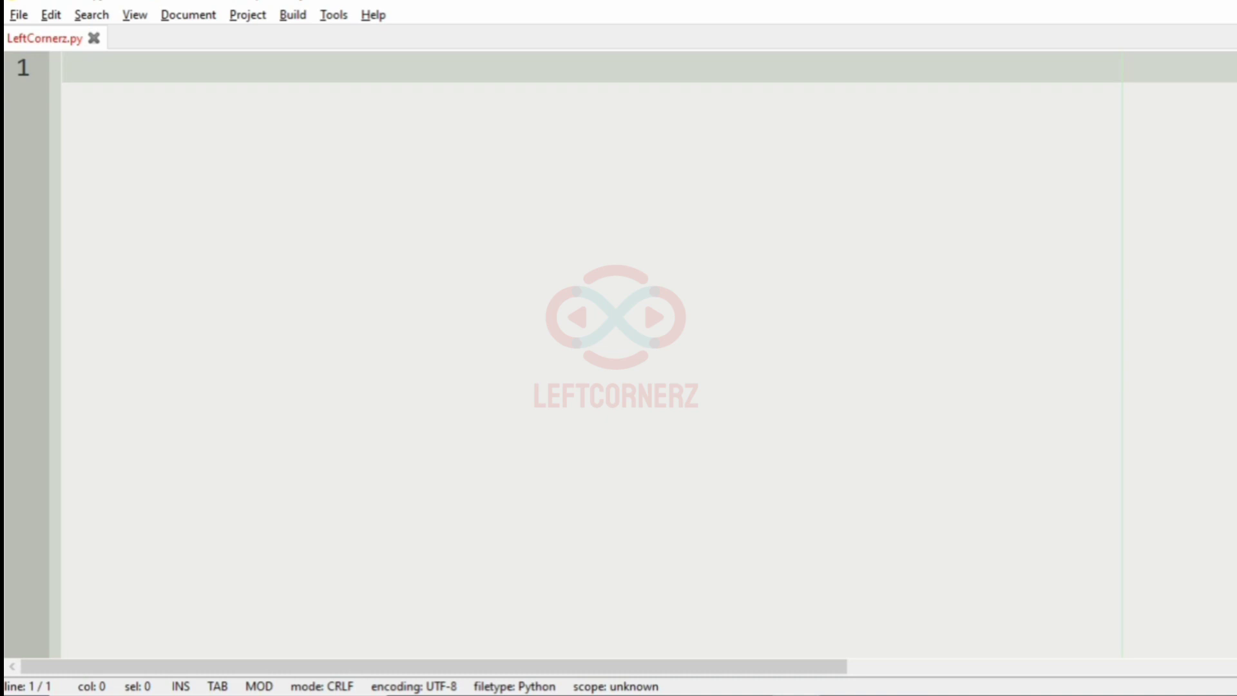
# Write the statement: print an integer less than or equal to N whose digits are in sorted order.
pyautogui.click(64, 68)
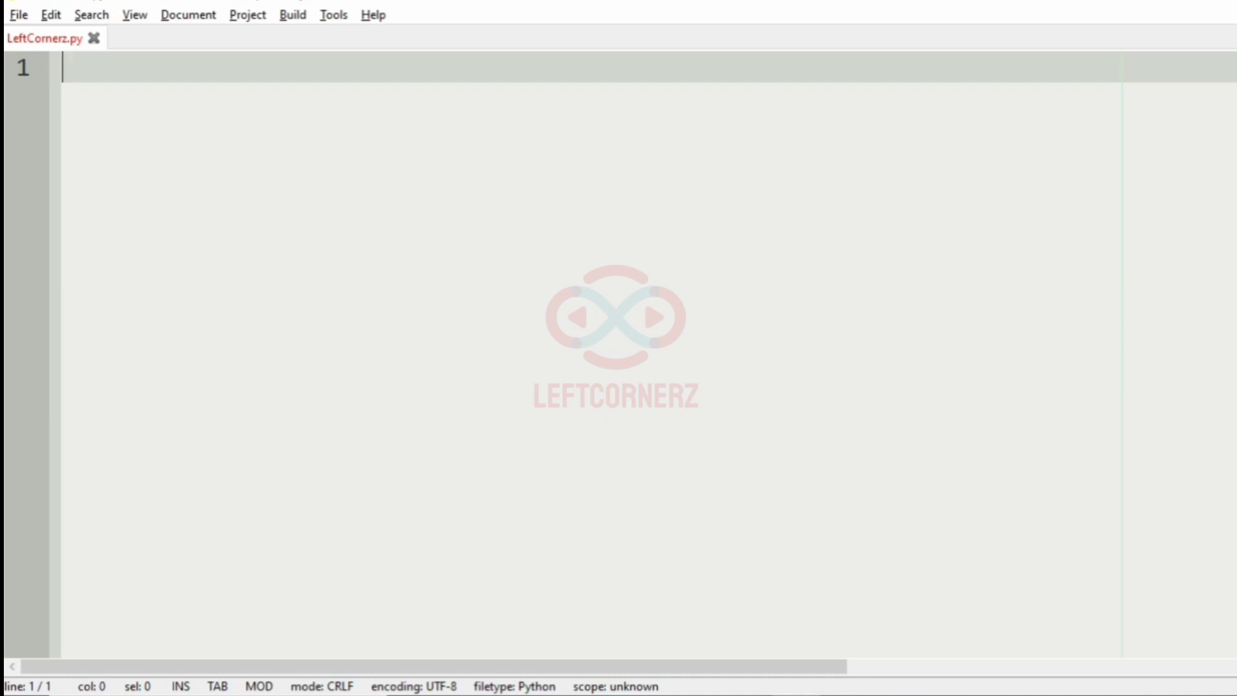
pyautogui.write('Integer N')
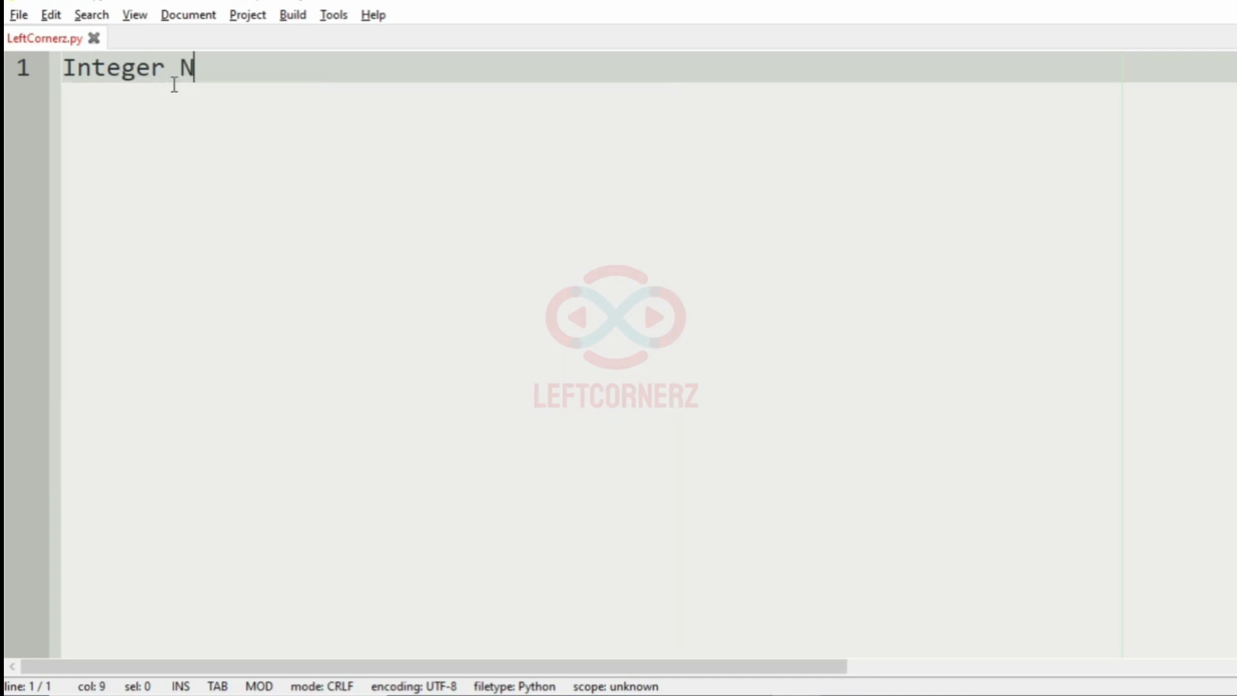
pyautogui.write('Print the')
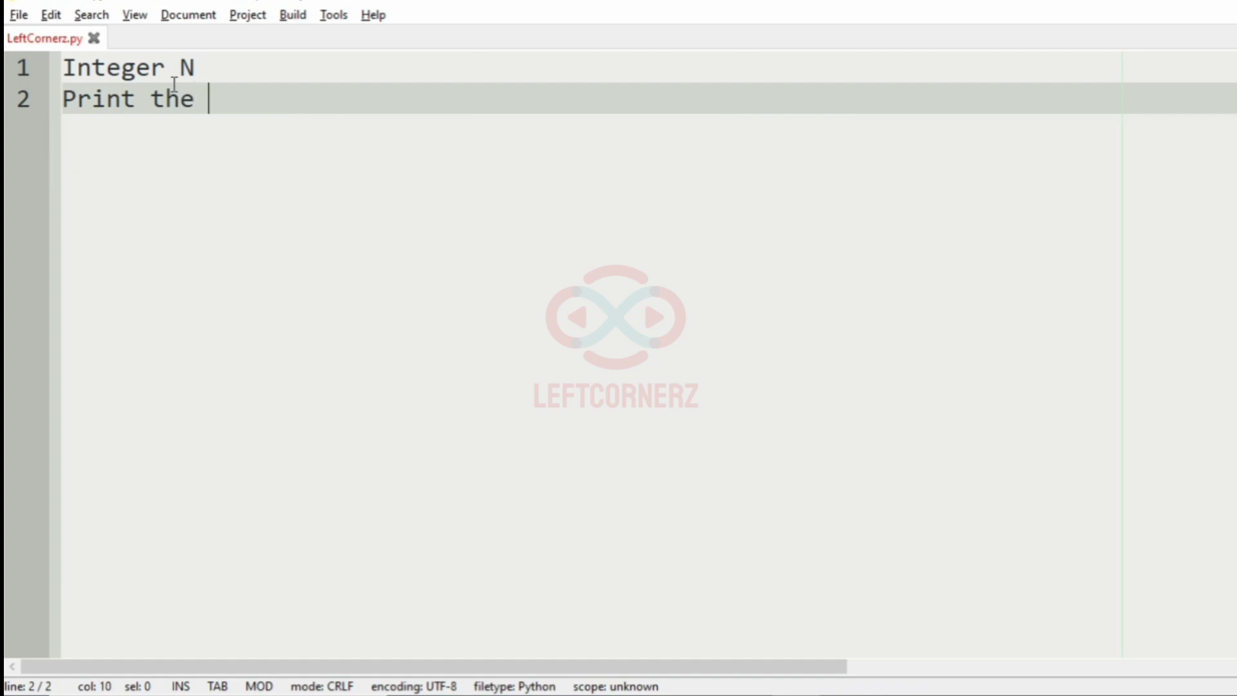
pyautogui.write('an I')
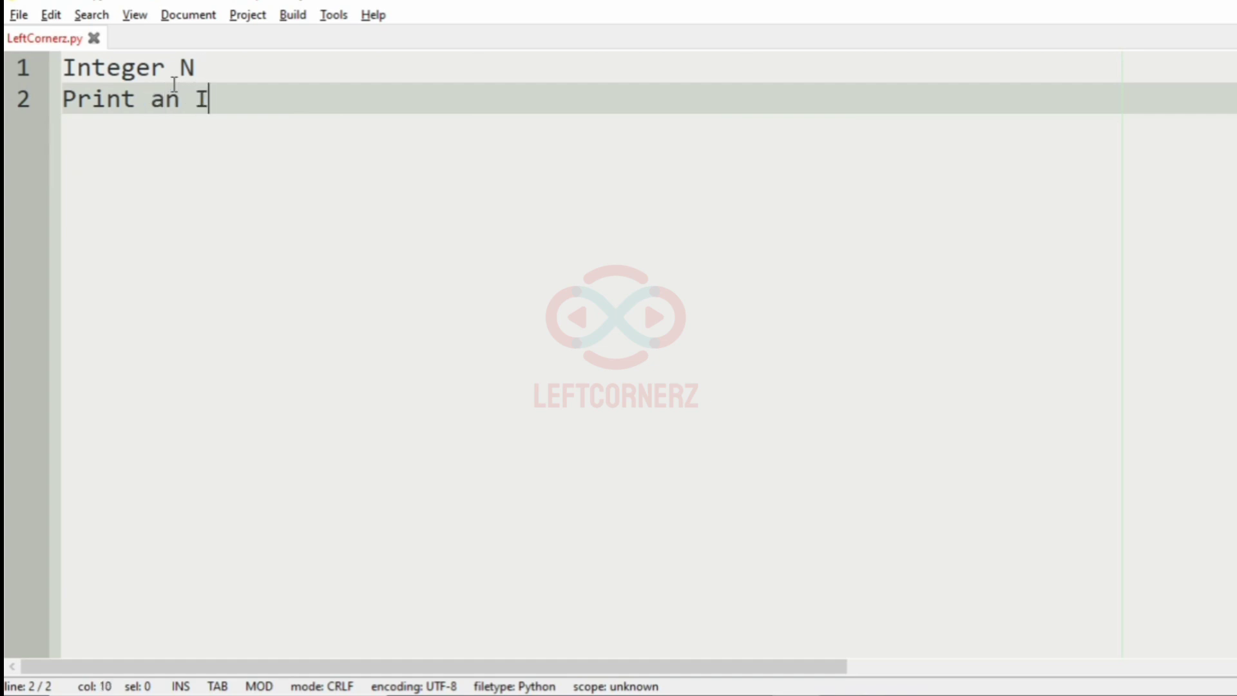
pyautogui.write('nteger')
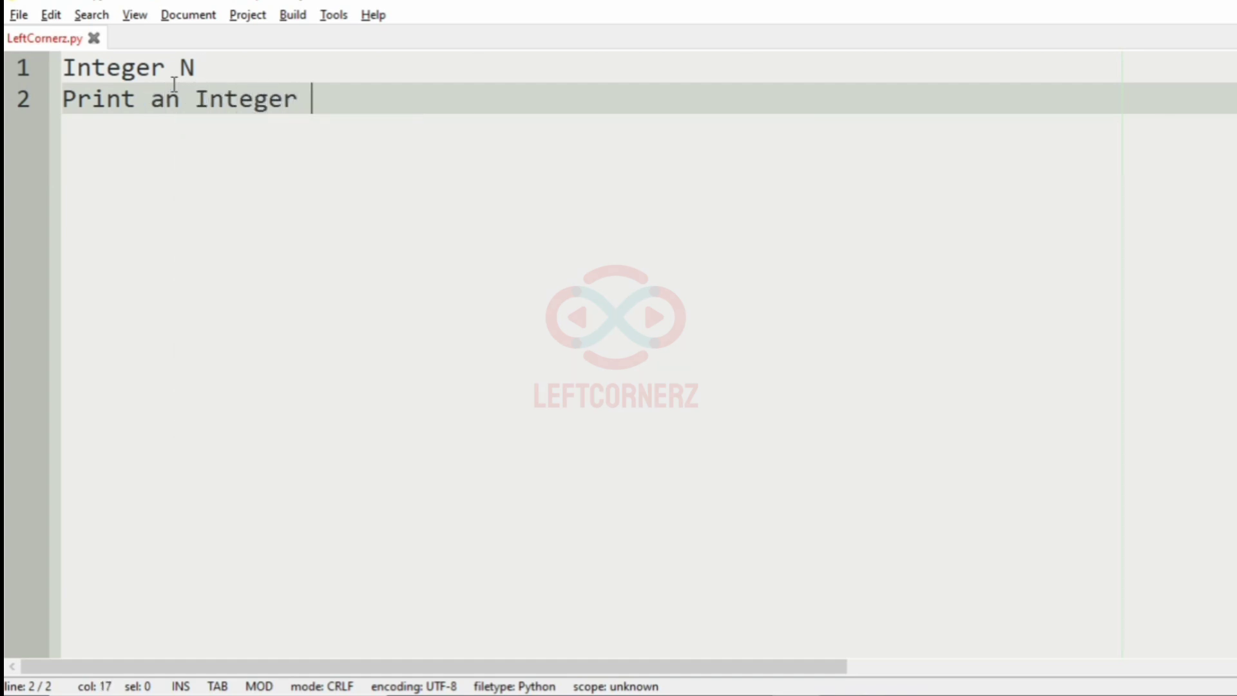
pyautogui.write('which is les')
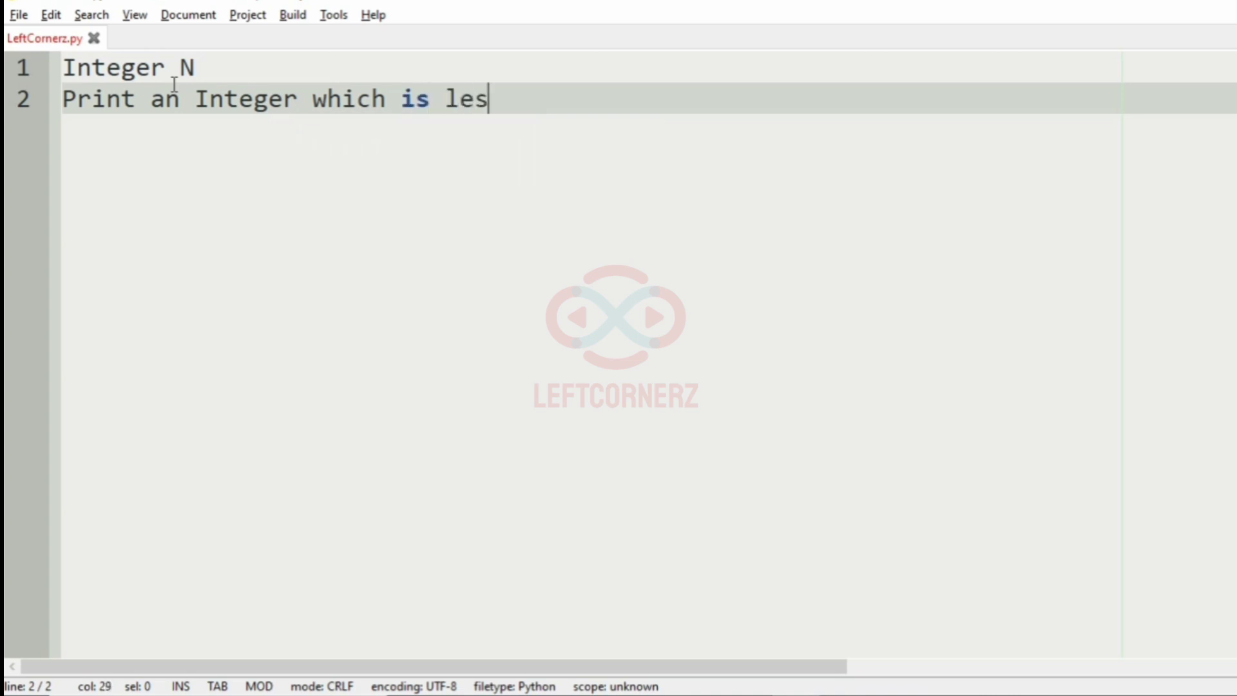
pyautogui.write('s than or')
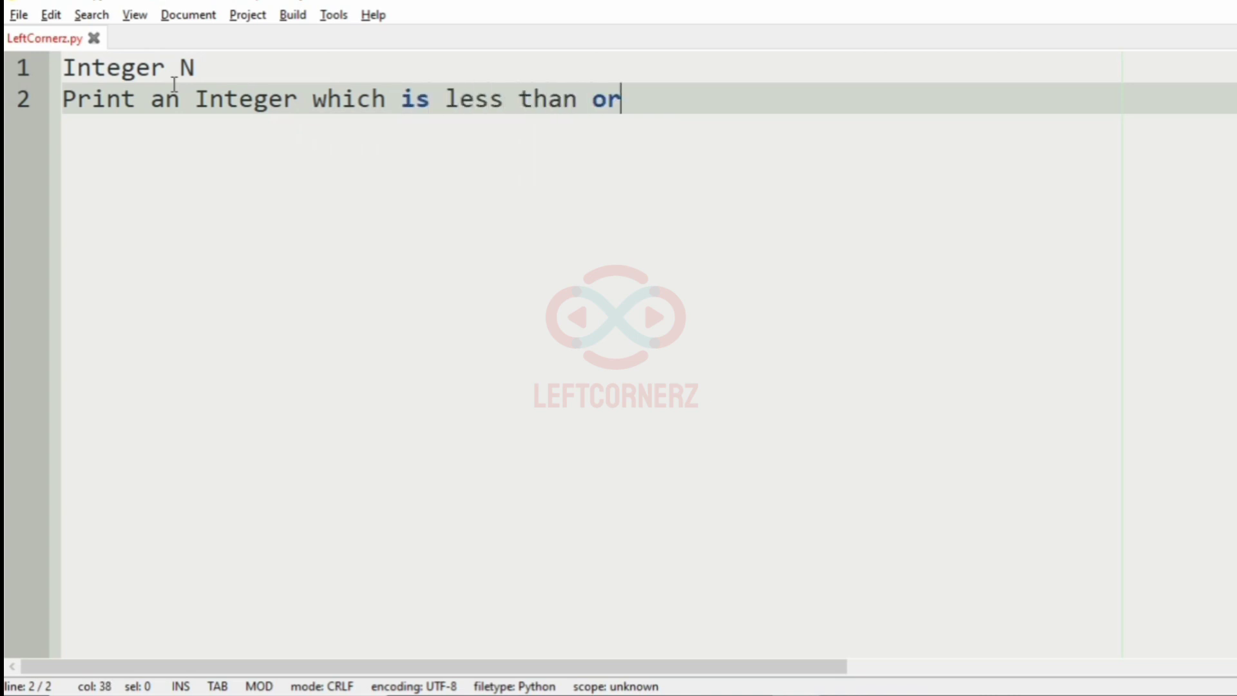
pyautogui.write('eq')
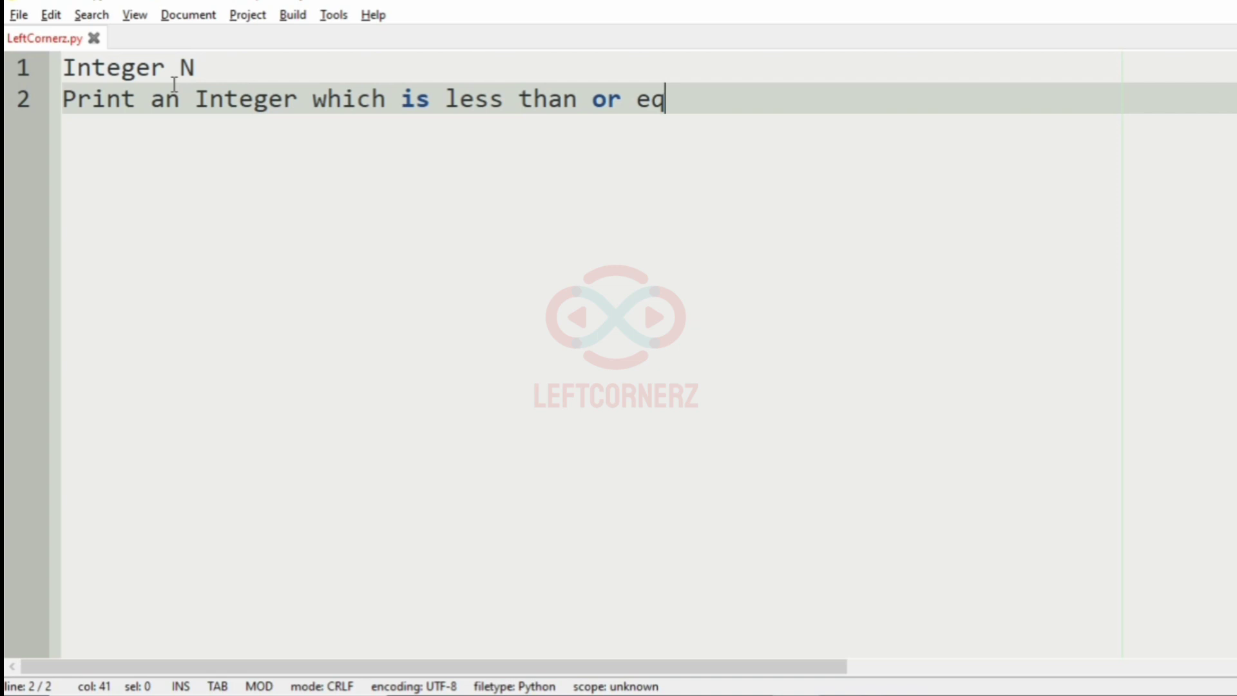
pyautogui.write('ual to N')
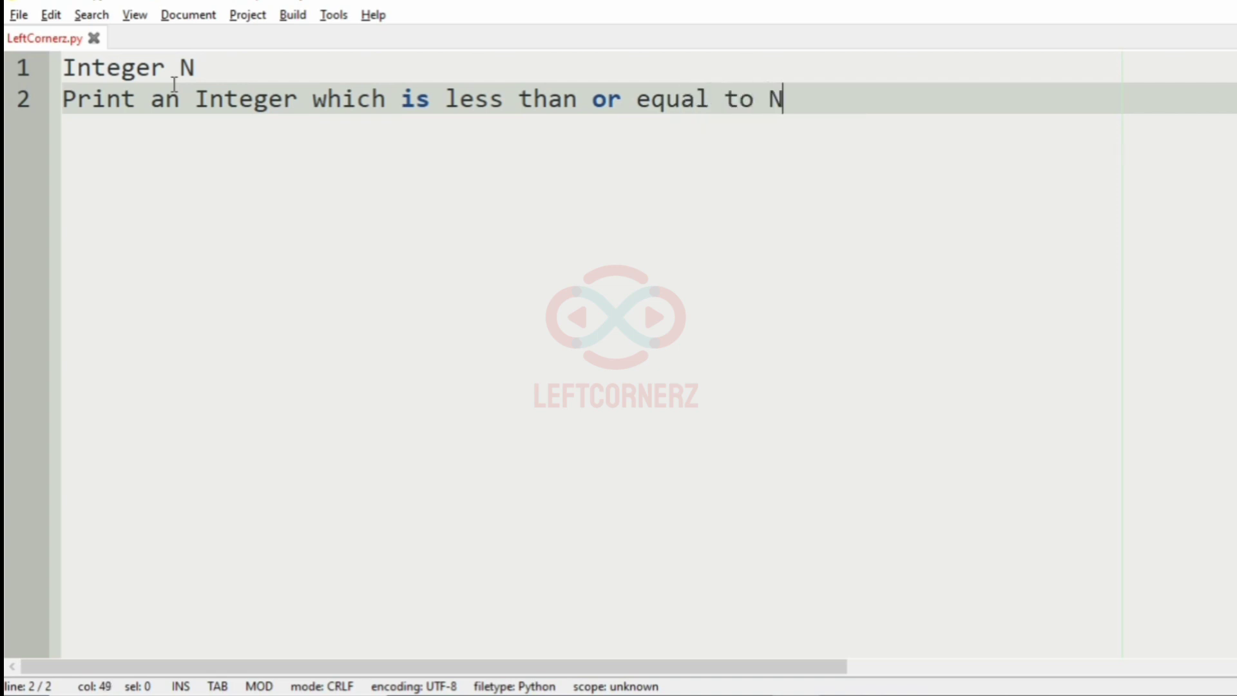
pyautogui.write('whe')
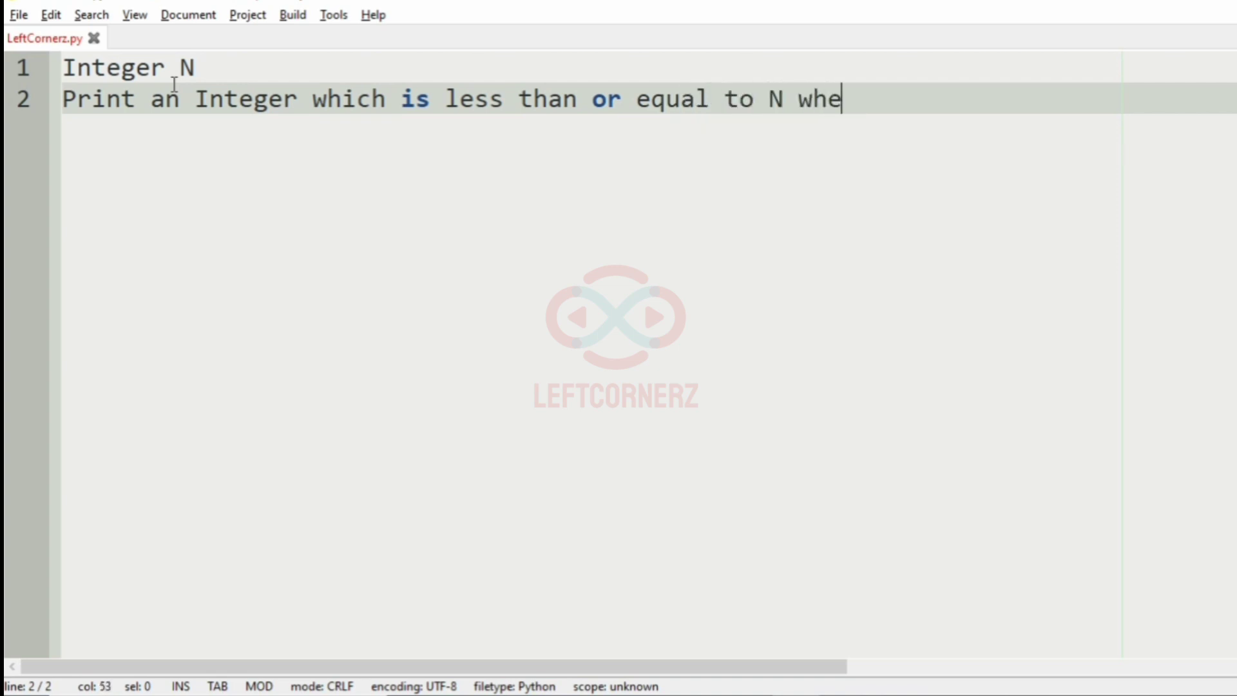
pyautogui.write('re the di')
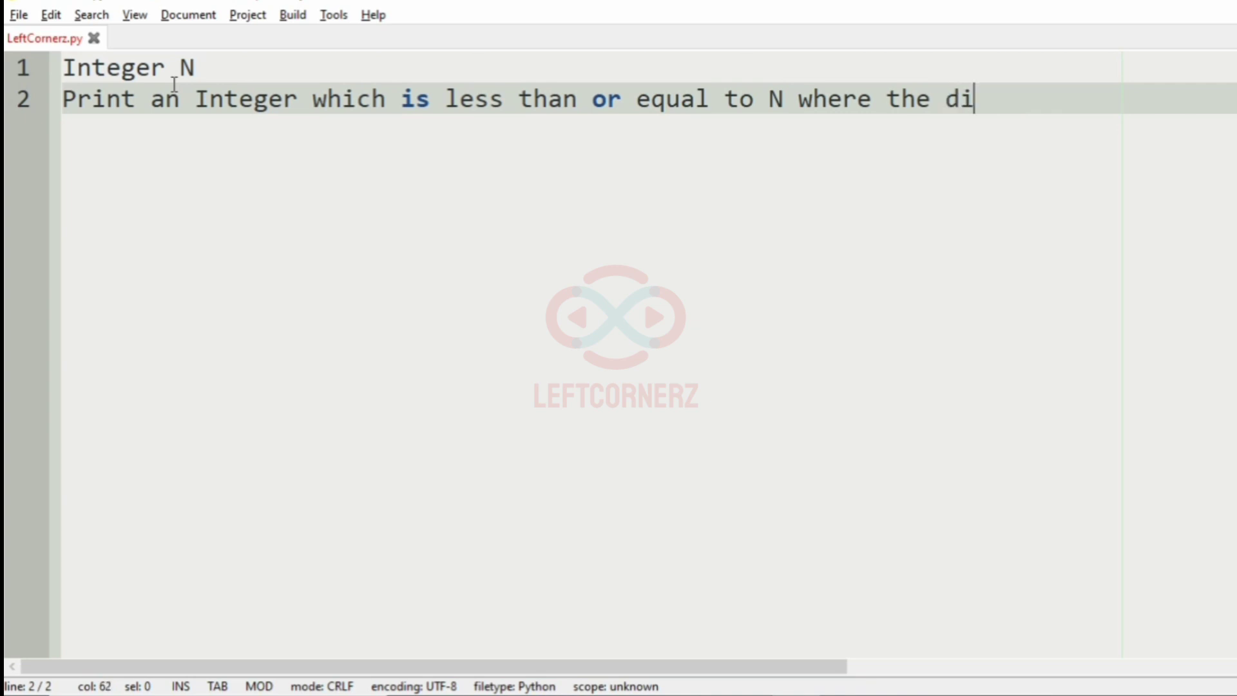
pyautogui.write('gits are in')
pyautogui.write('sorted ord')
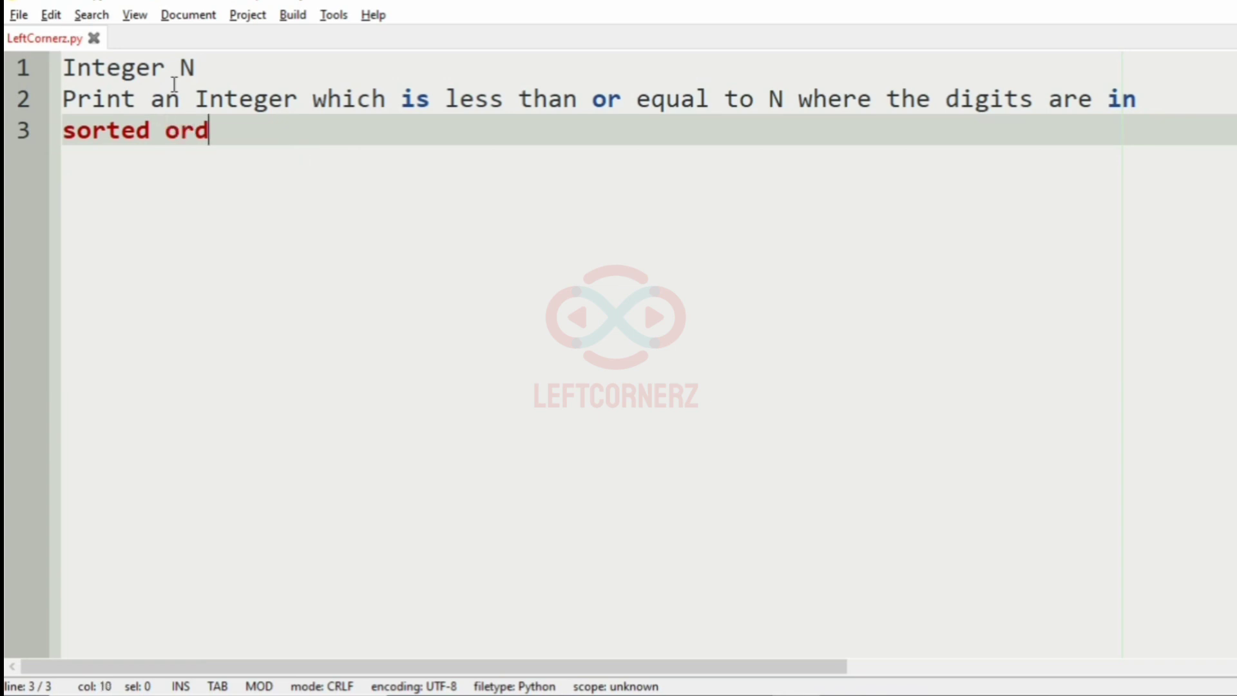
pyautogui.write('er')
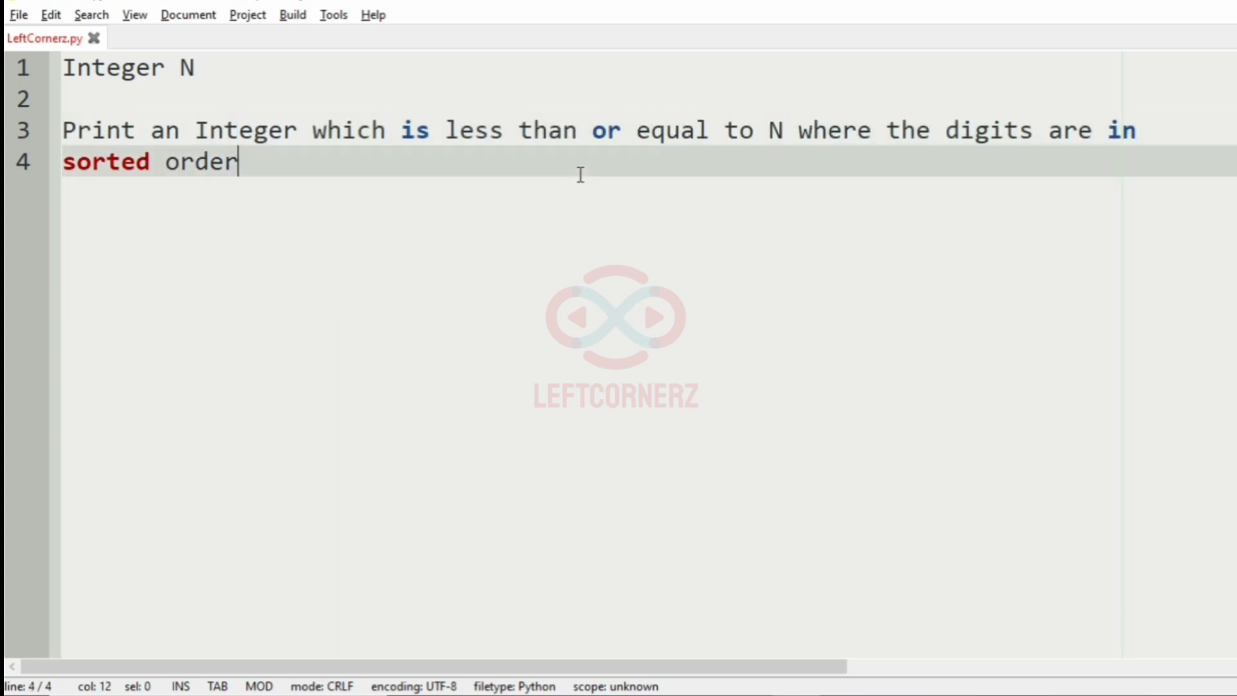
# Add the worked example N = 322 with its answer 299 on the lines below.
pyautogui.press('Enter')
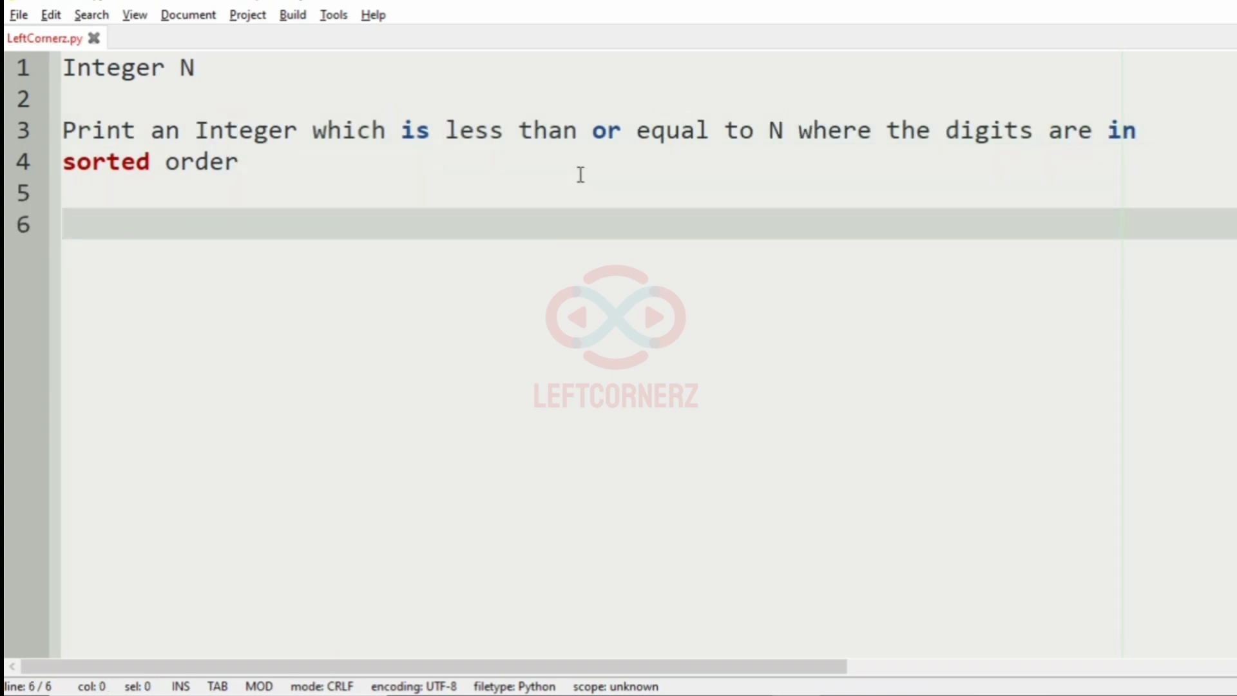
pyautogui.write('N = 322')
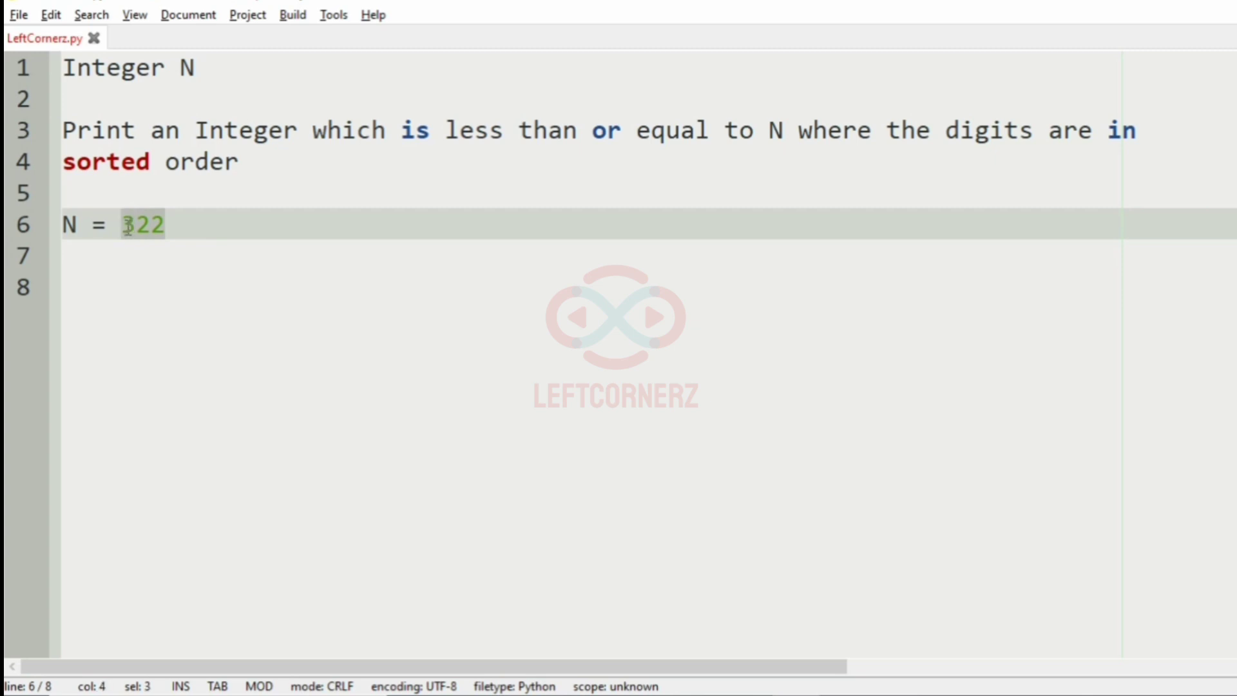
pyautogui.click(170, 255)
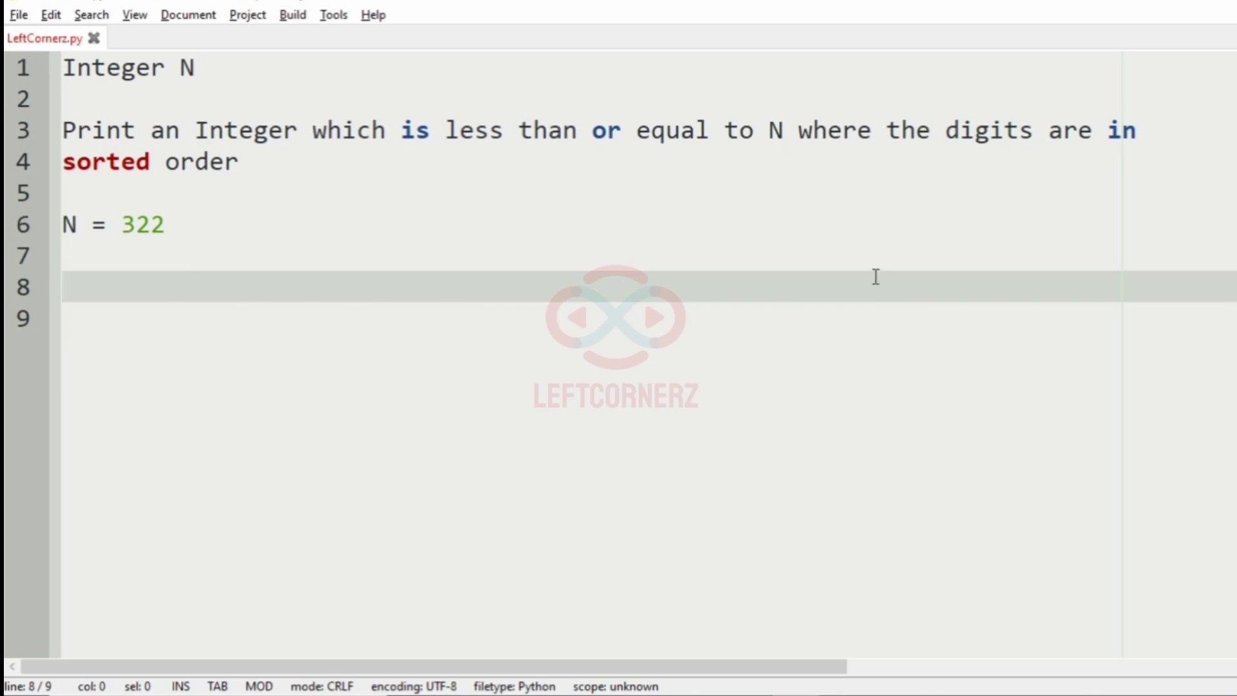
pyautogui.write('299')
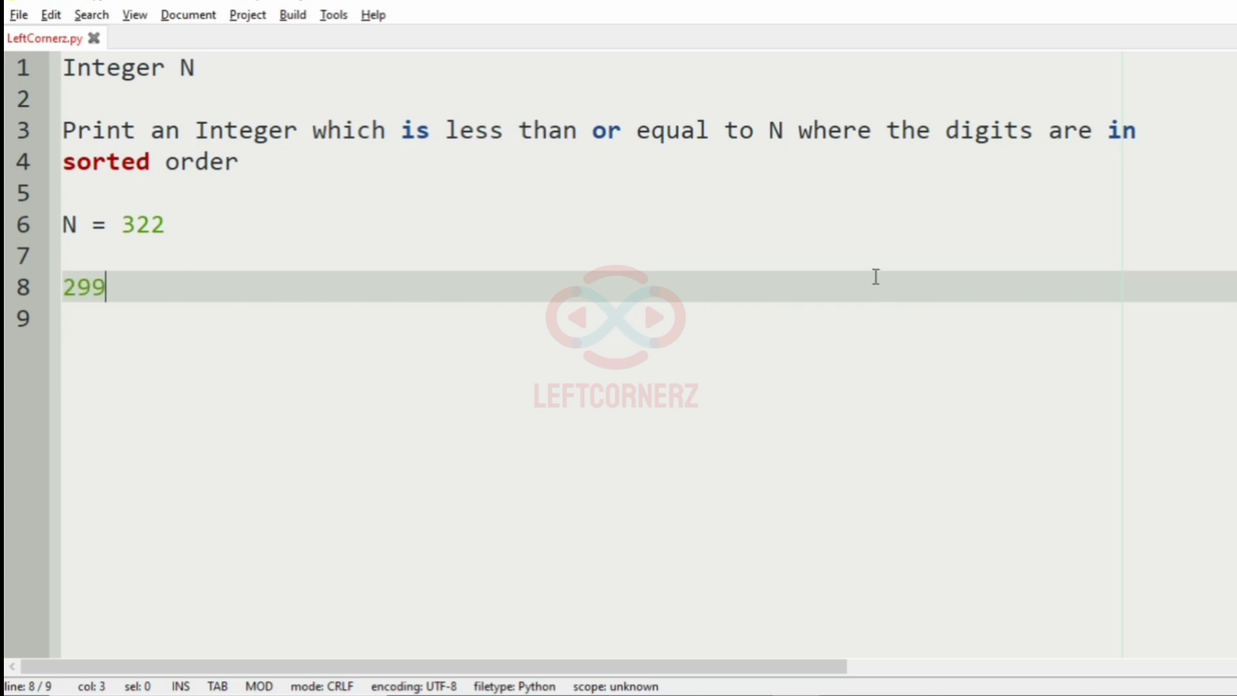
# Mark 299 as '-> output' and start a second example line 'N = 1'.
pyautogui.moveTo(104, 286); pyautogui.dragTo(62, 286)
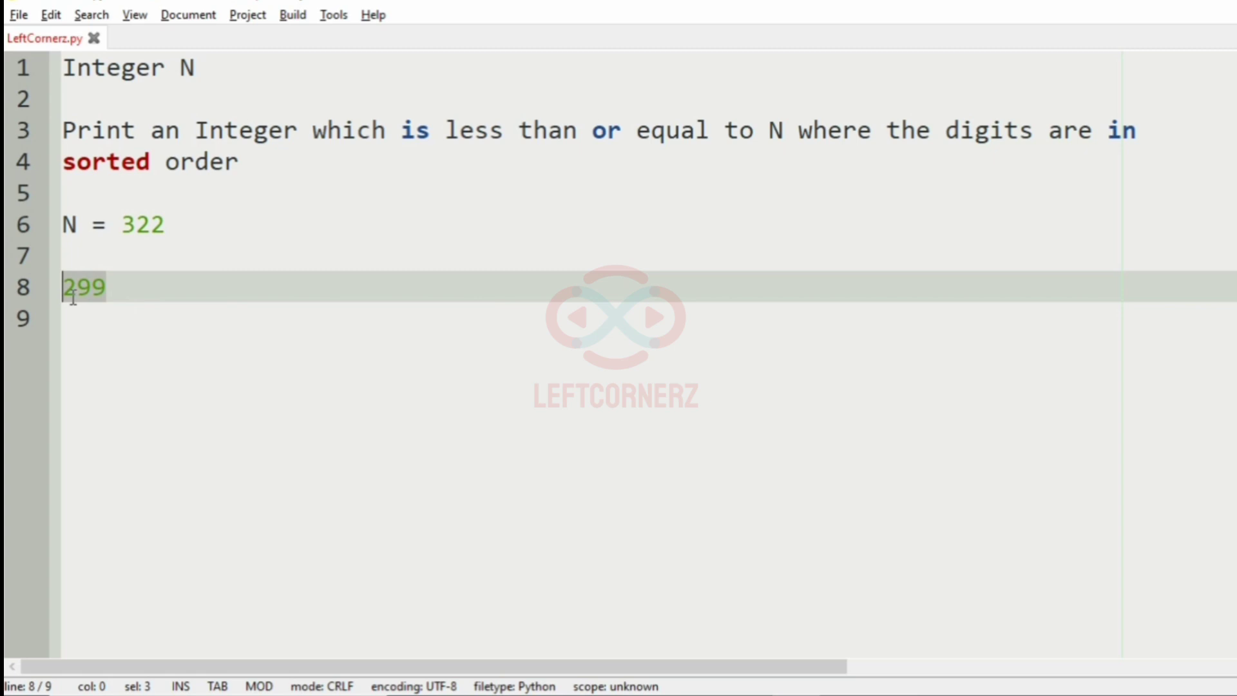
pyautogui.write('-')
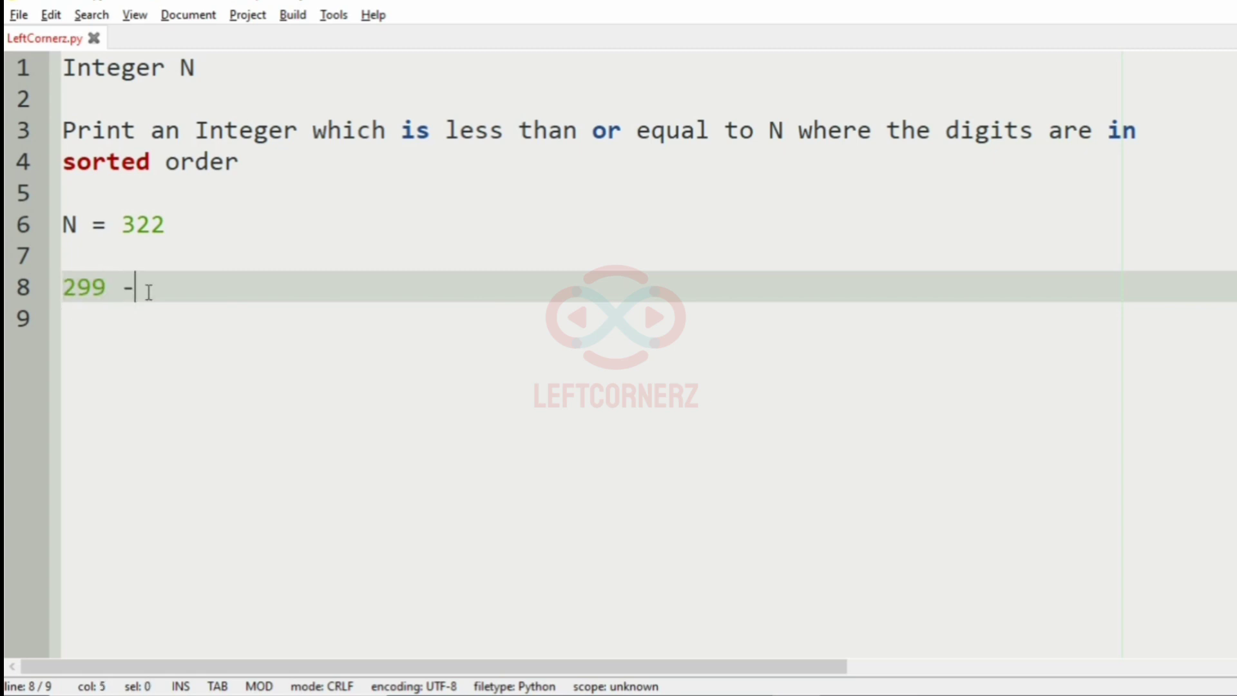
pyautogui.write('> output')
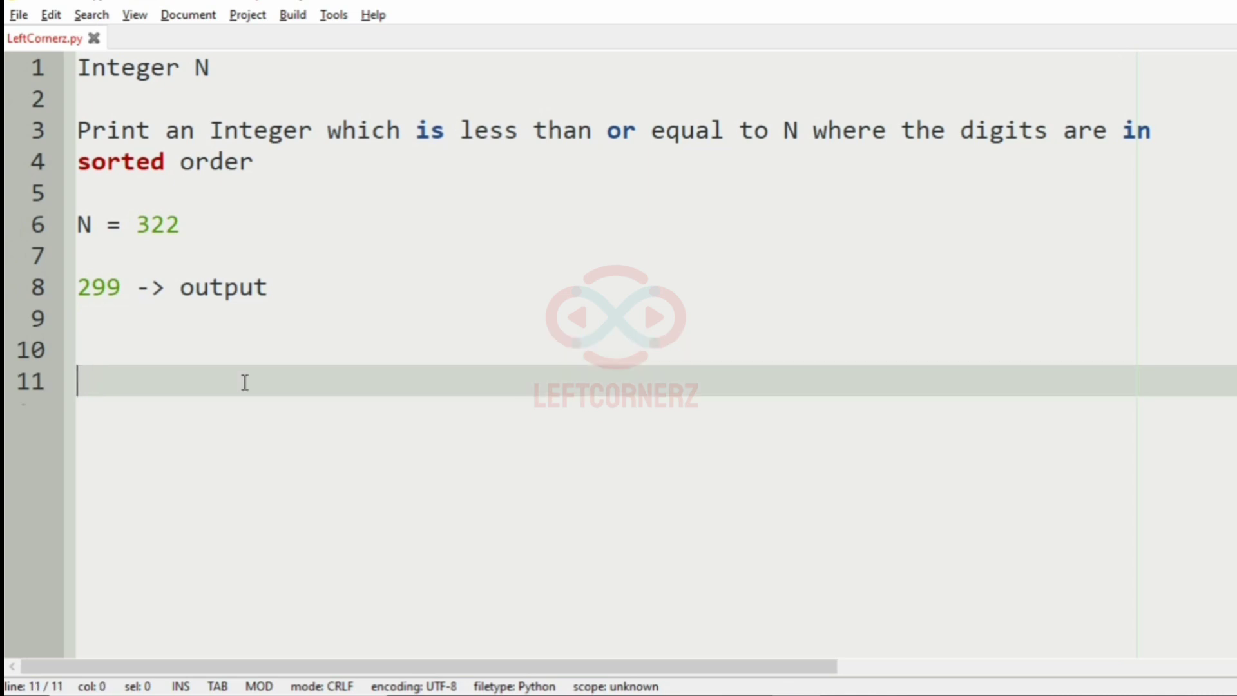
pyautogui.write('N = 1234')
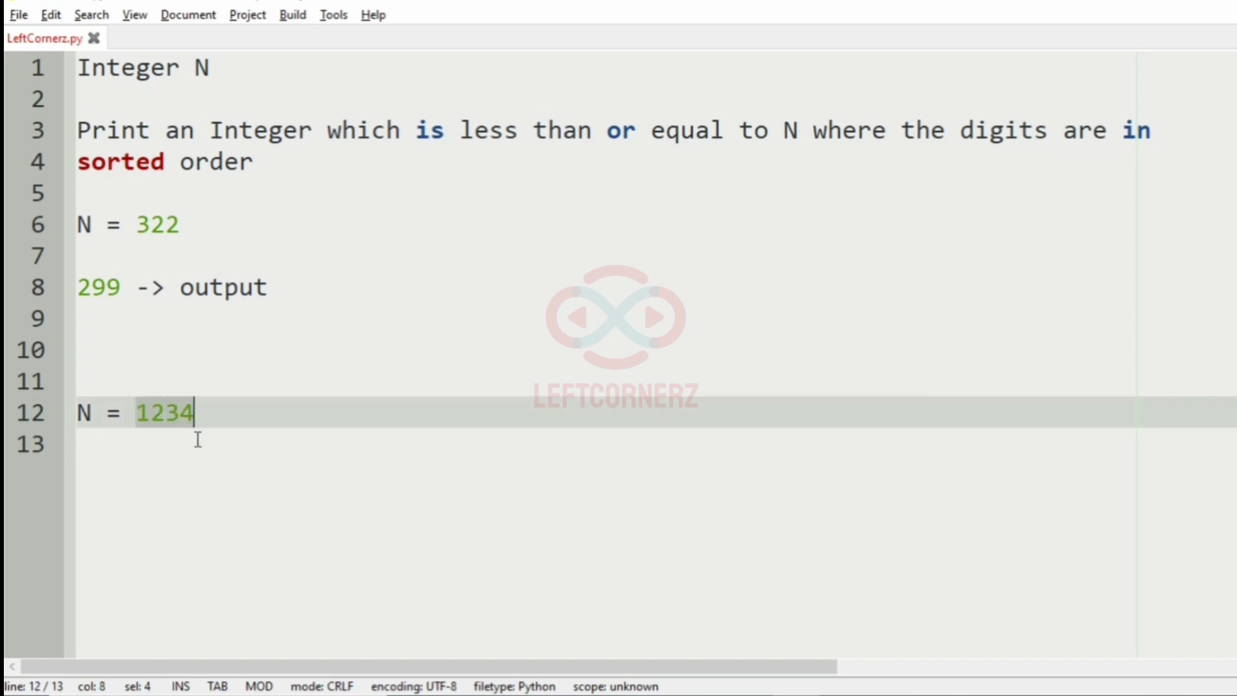
# Finish the second example 'N = 1234 -> Output', then clear the notes leaving N on line 1.
pyautogui.write('123')
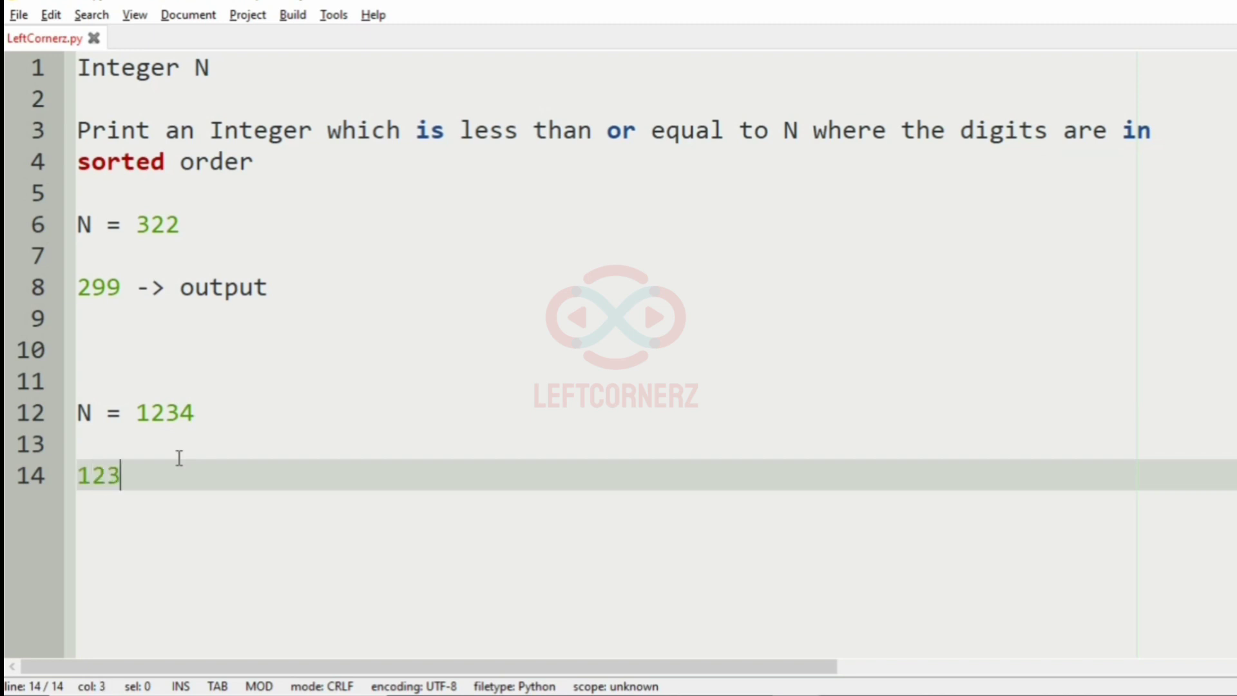
pyautogui.write('4 ->')
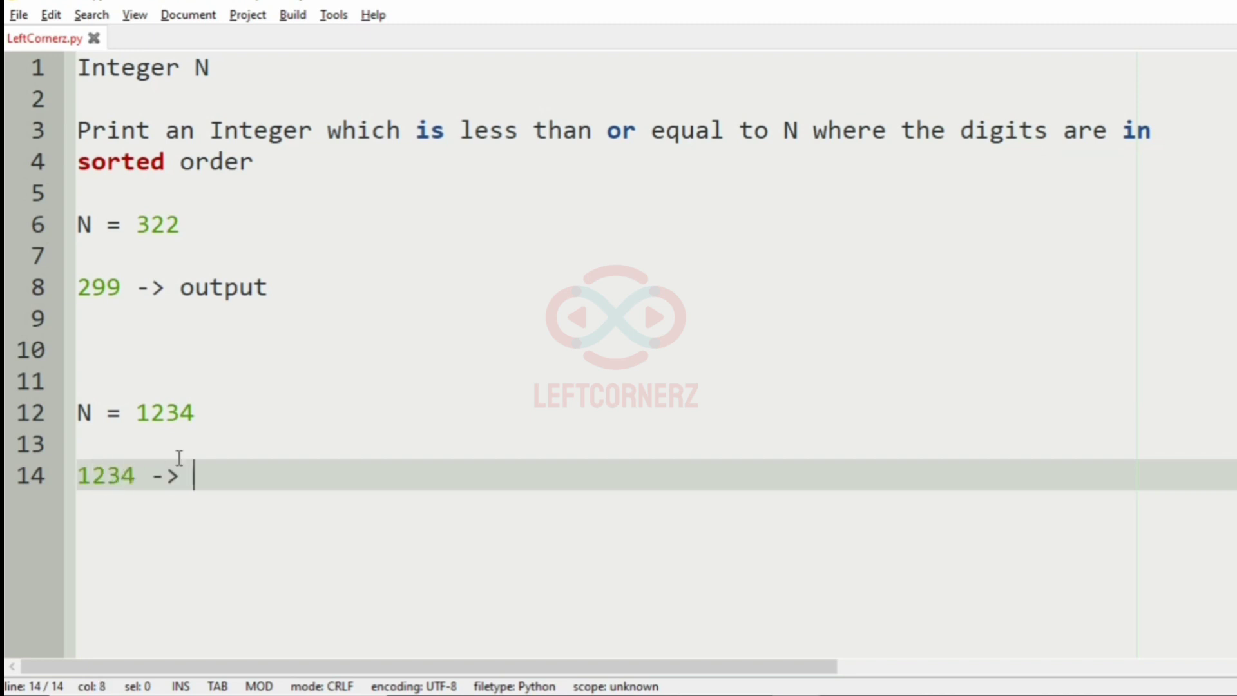
pyautogui.write('Output')
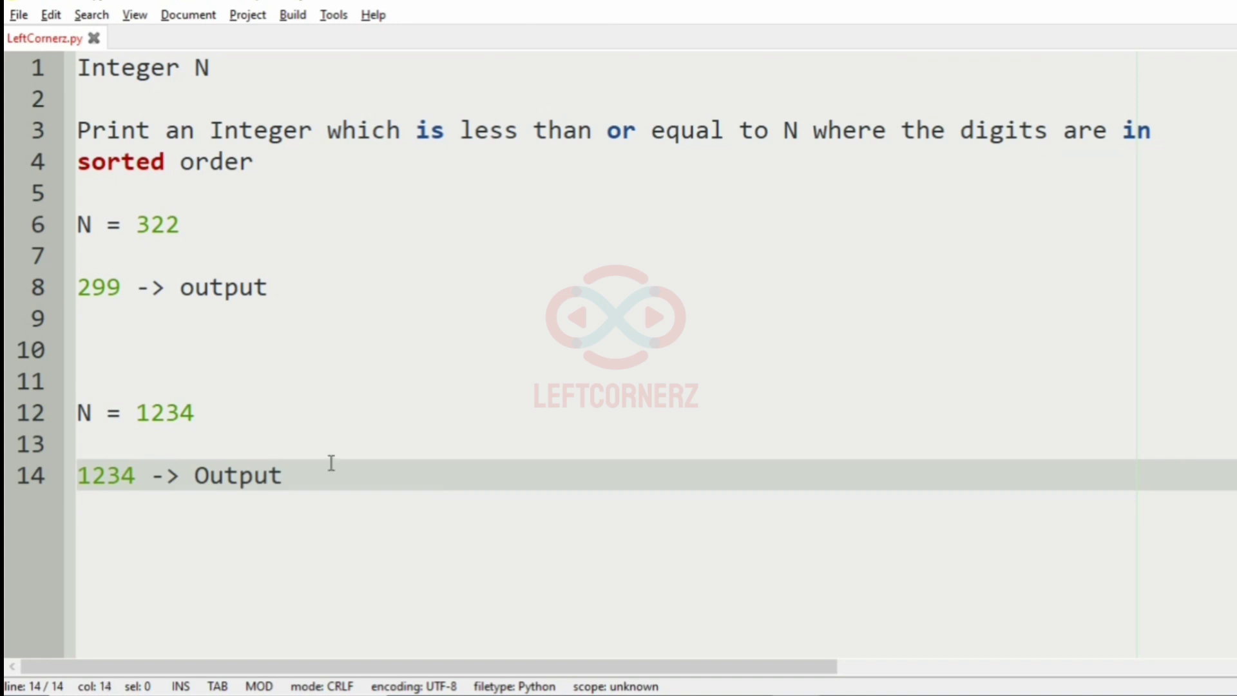
pyautogui.click(282, 475)
pyautogui.write('N')
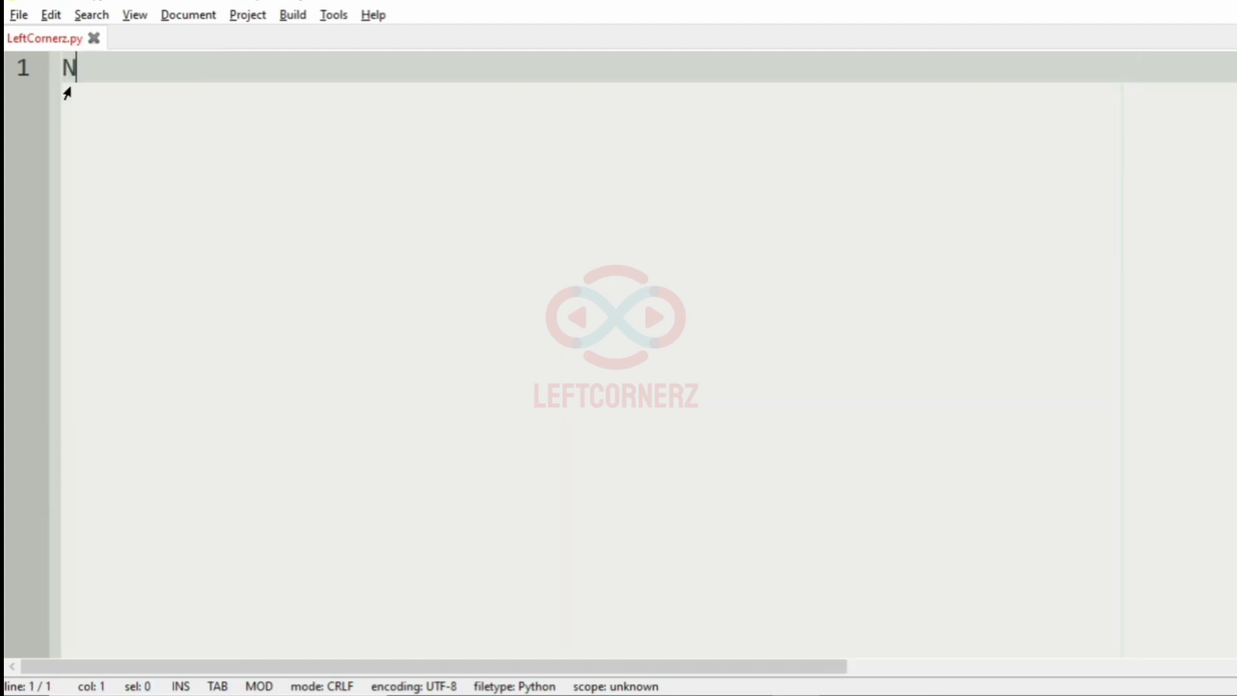
# Read N with N=int(input()) and open a while True: loop.
pyautogui.write('=int(')
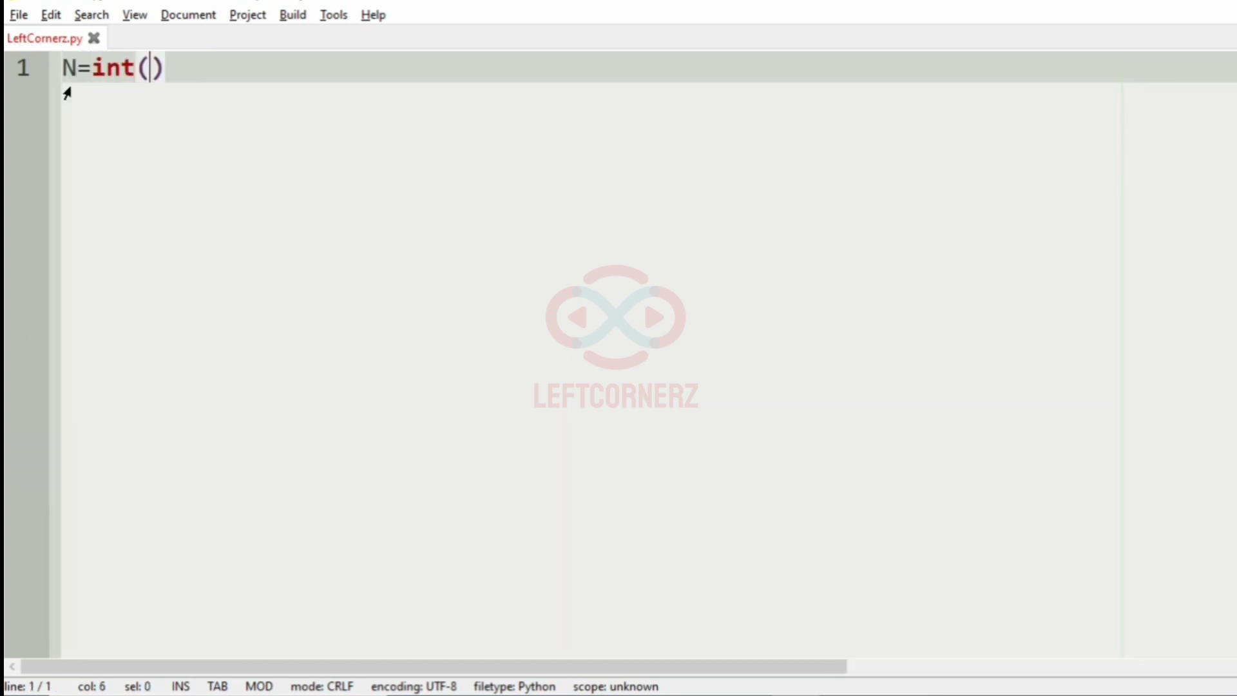
pyautogui.write('input()')
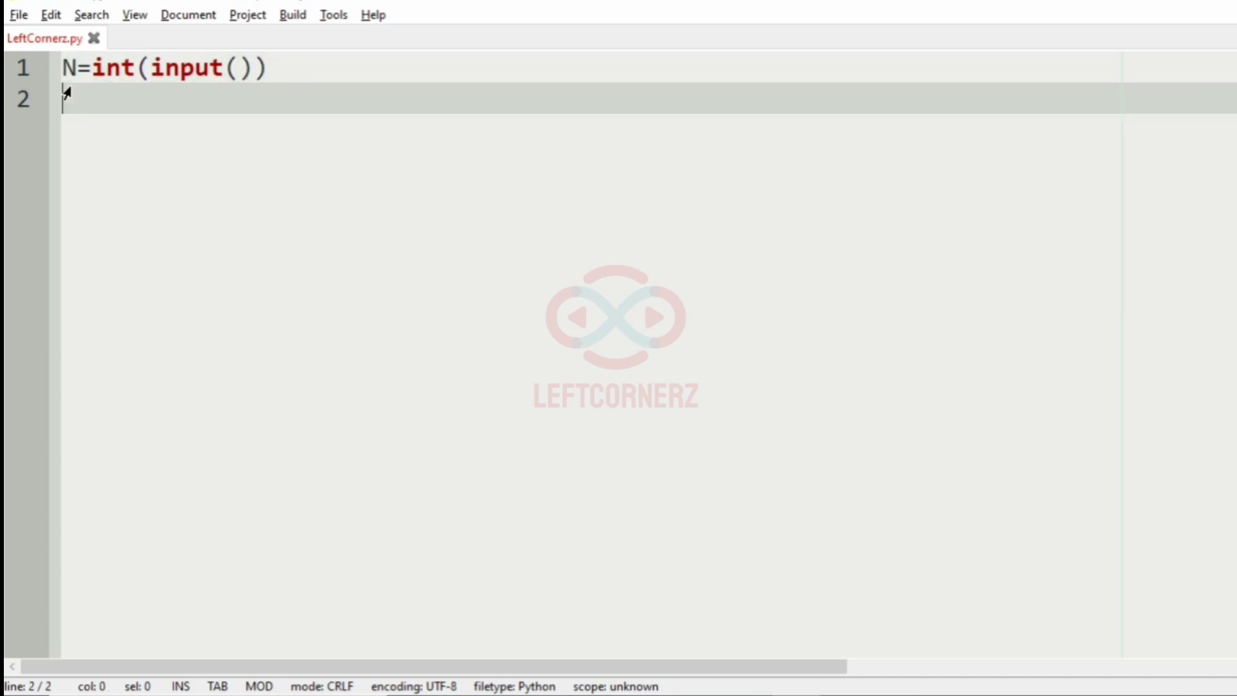
pyautogui.write('while')
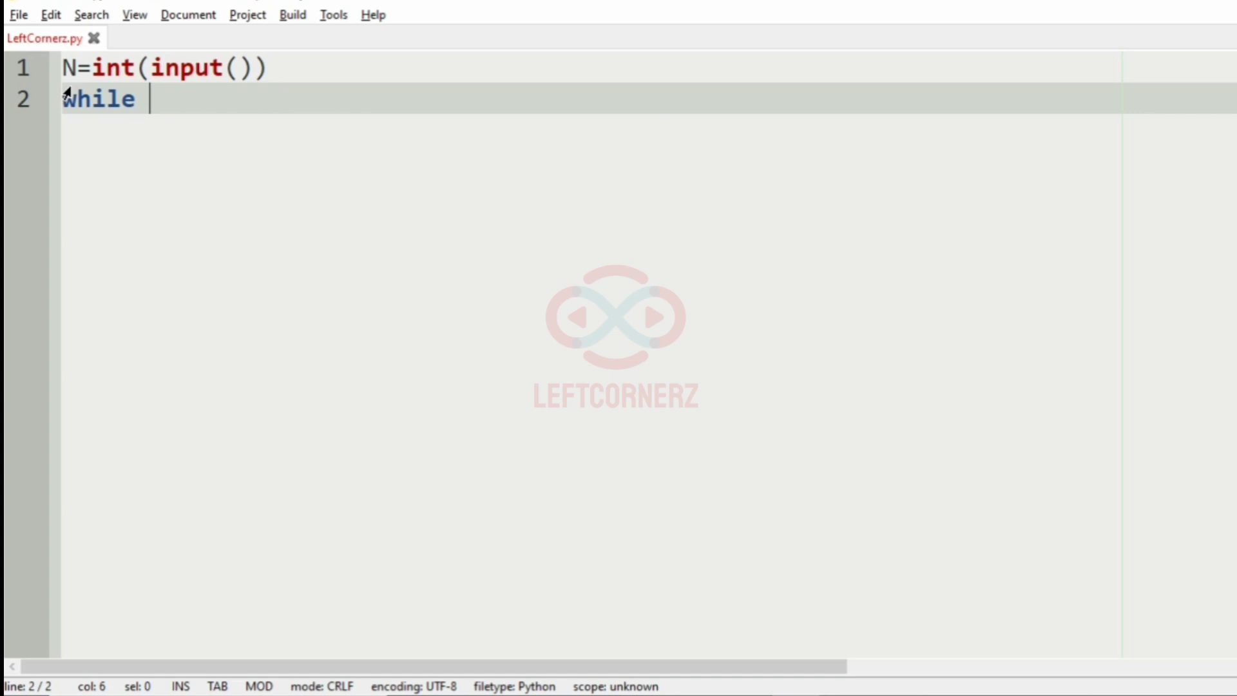
pyautogui.write('True:')
pyautogui.write('n')
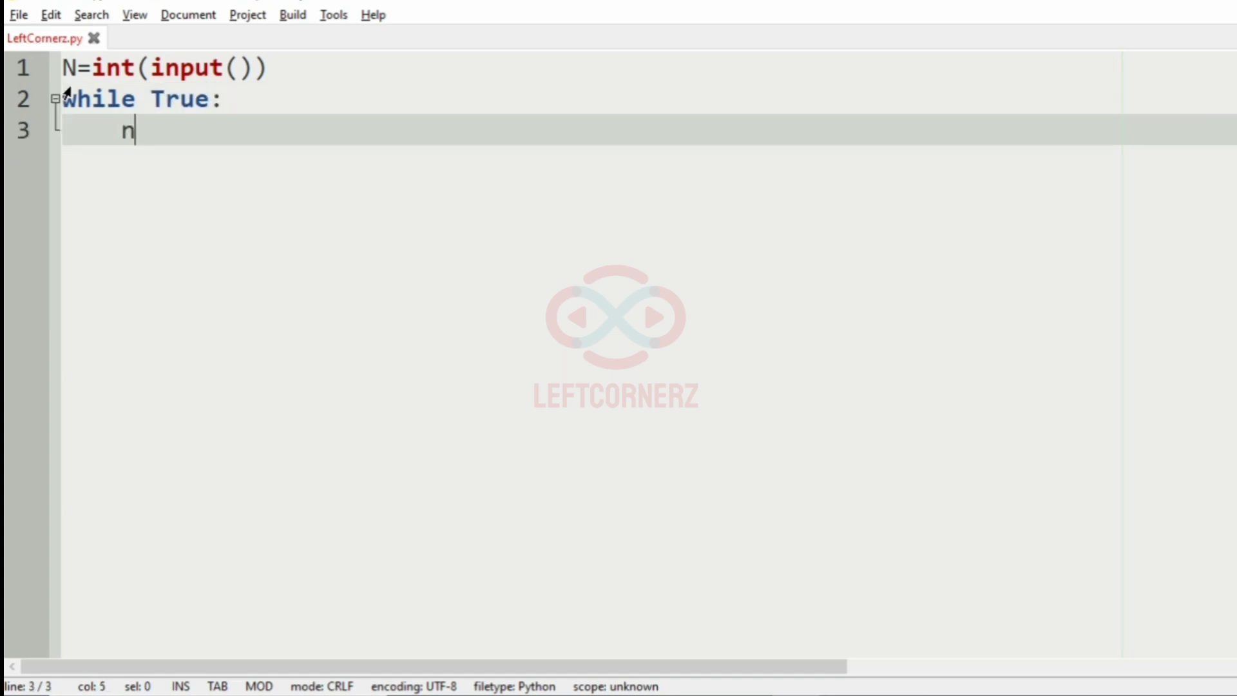
# Store N as a string in the loop body with num=str(N).
pyautogui.write('um=')
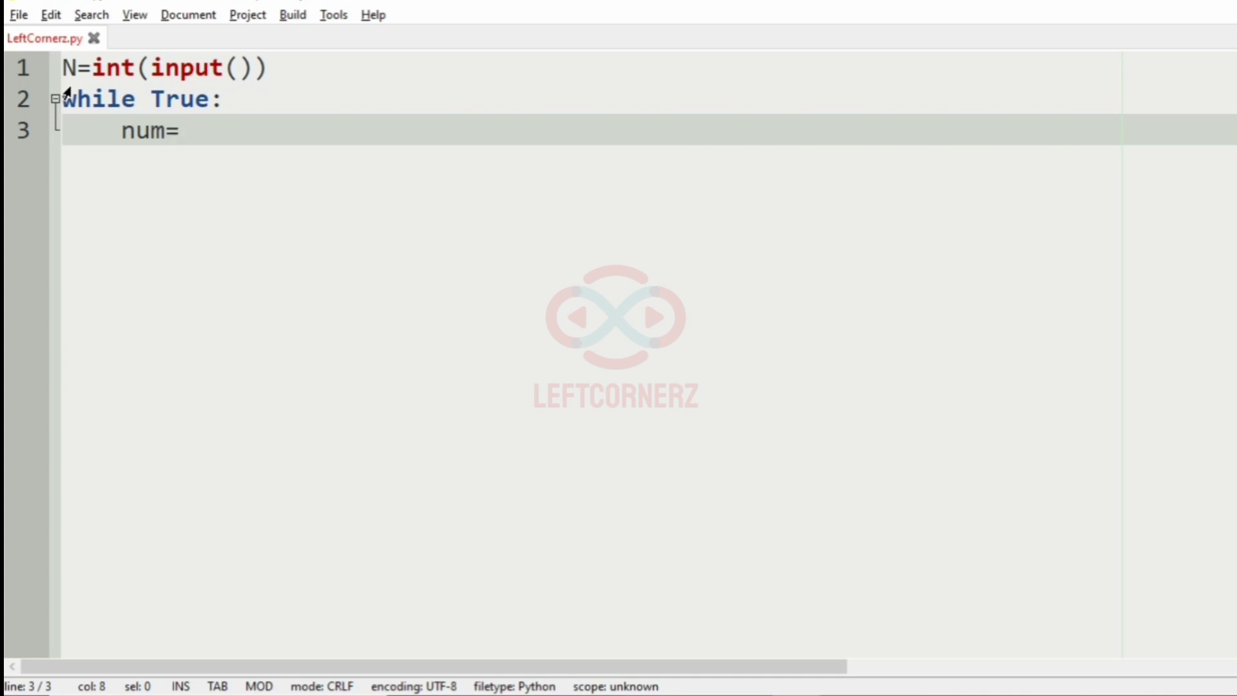
pyautogui.write('str')
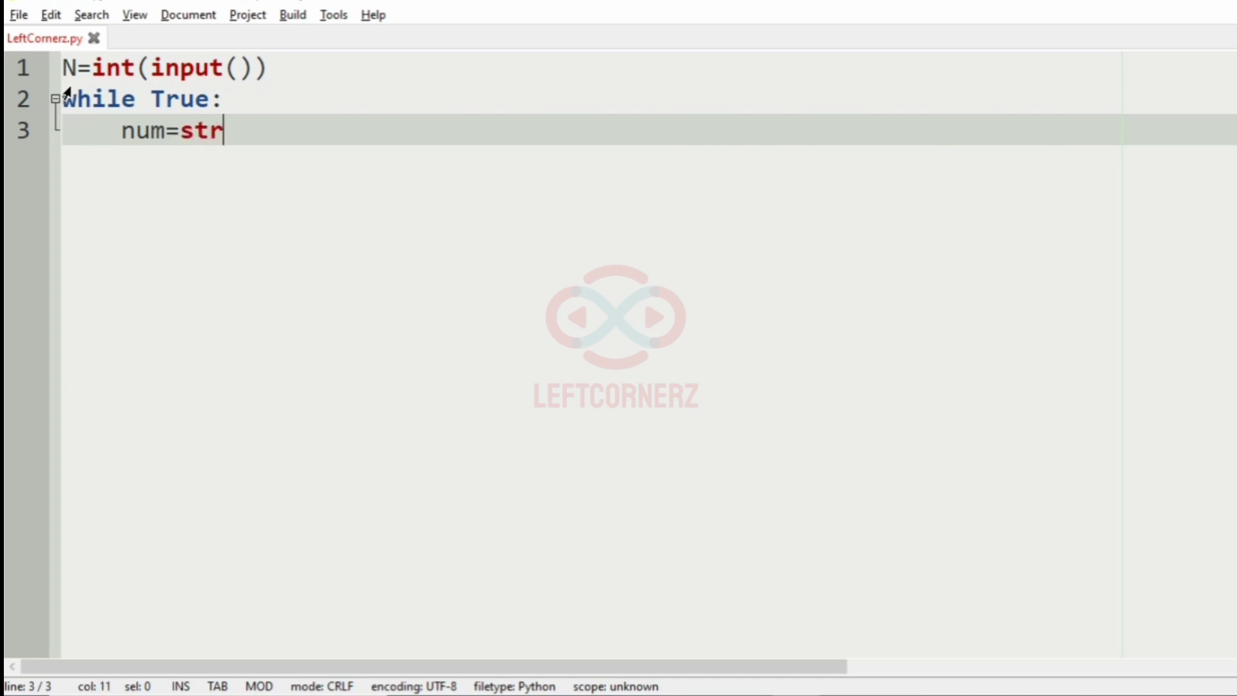
pyautogui.write('(N)')
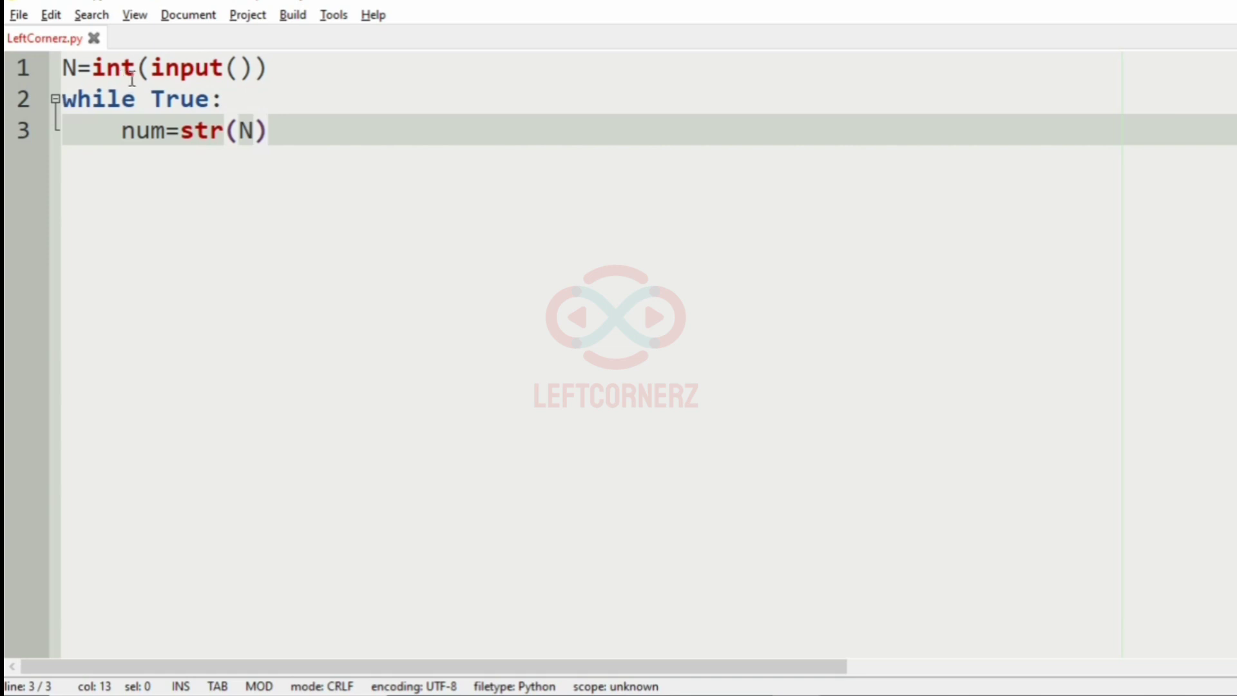
pyautogui.doubleClick(245, 131)
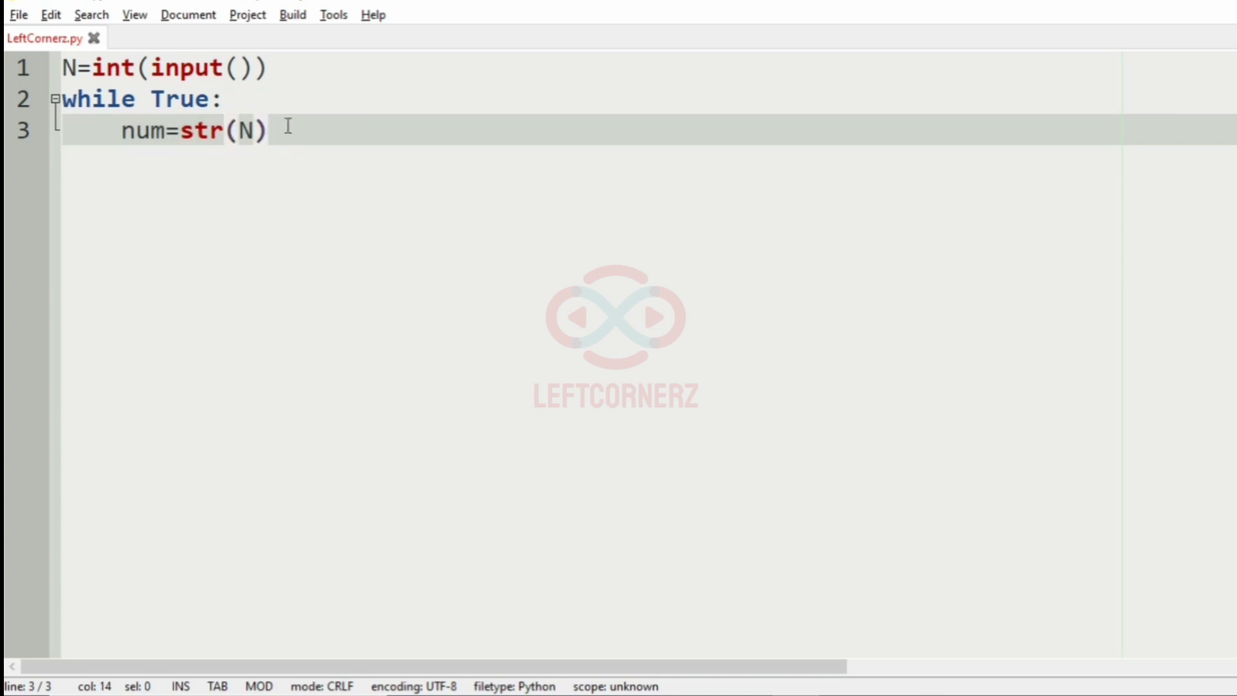
# Add the check if sorted(num)==list(num): for digits already in order.
pyautogui.write('if')
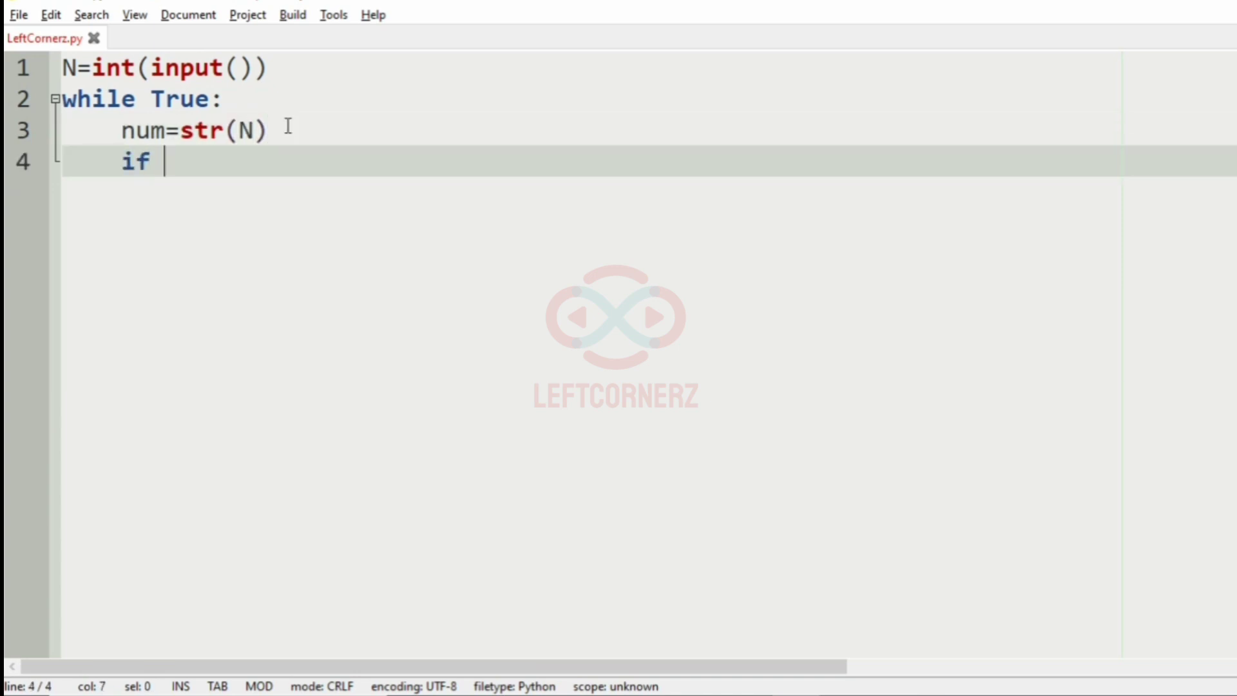
pyautogui.write('sorted')
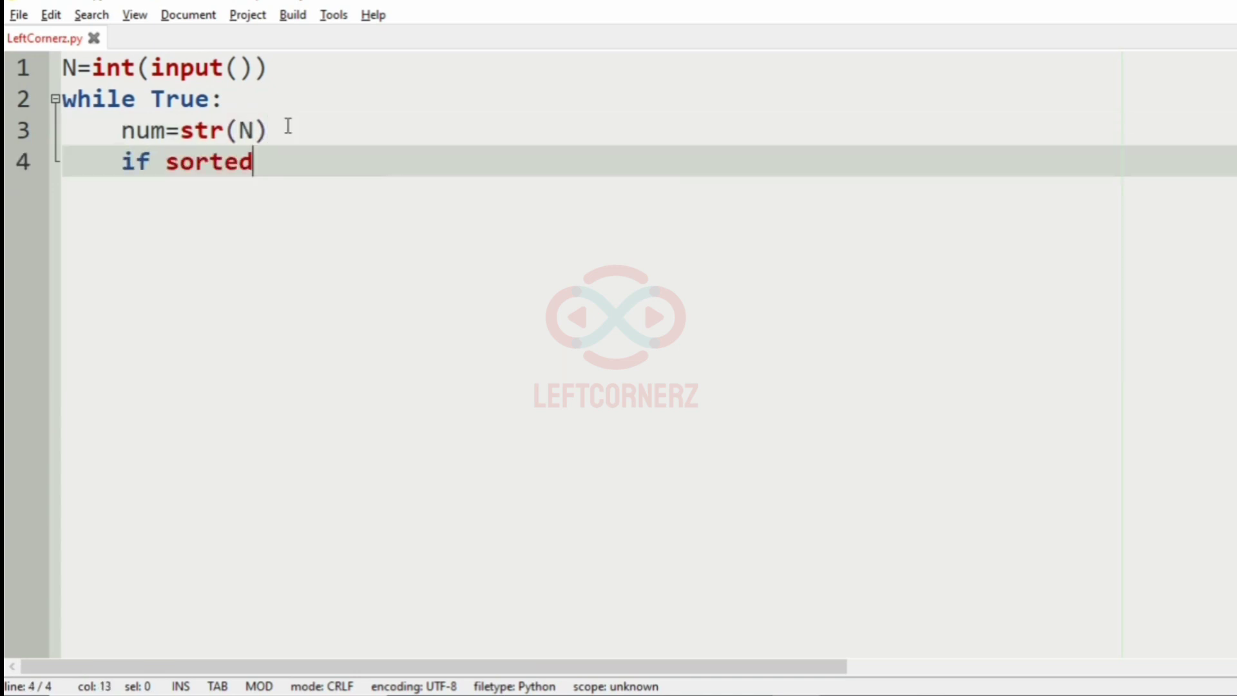
pyautogui.write('(num)')
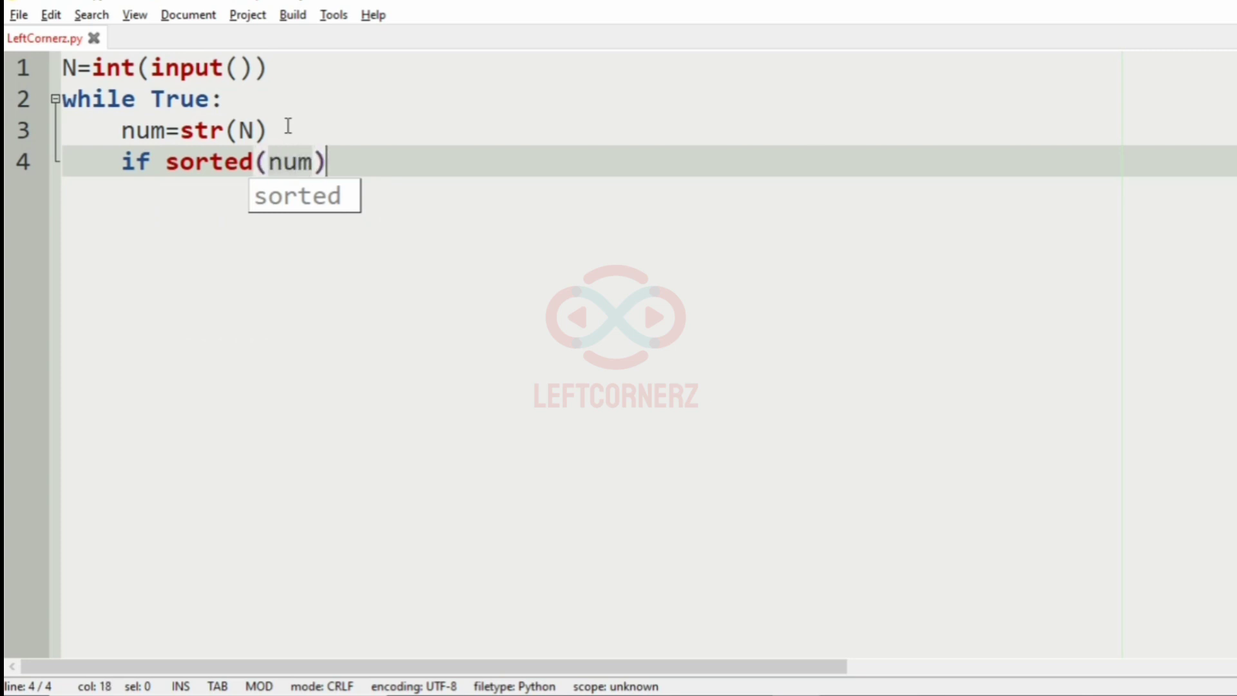
pyautogui.write('==lis')
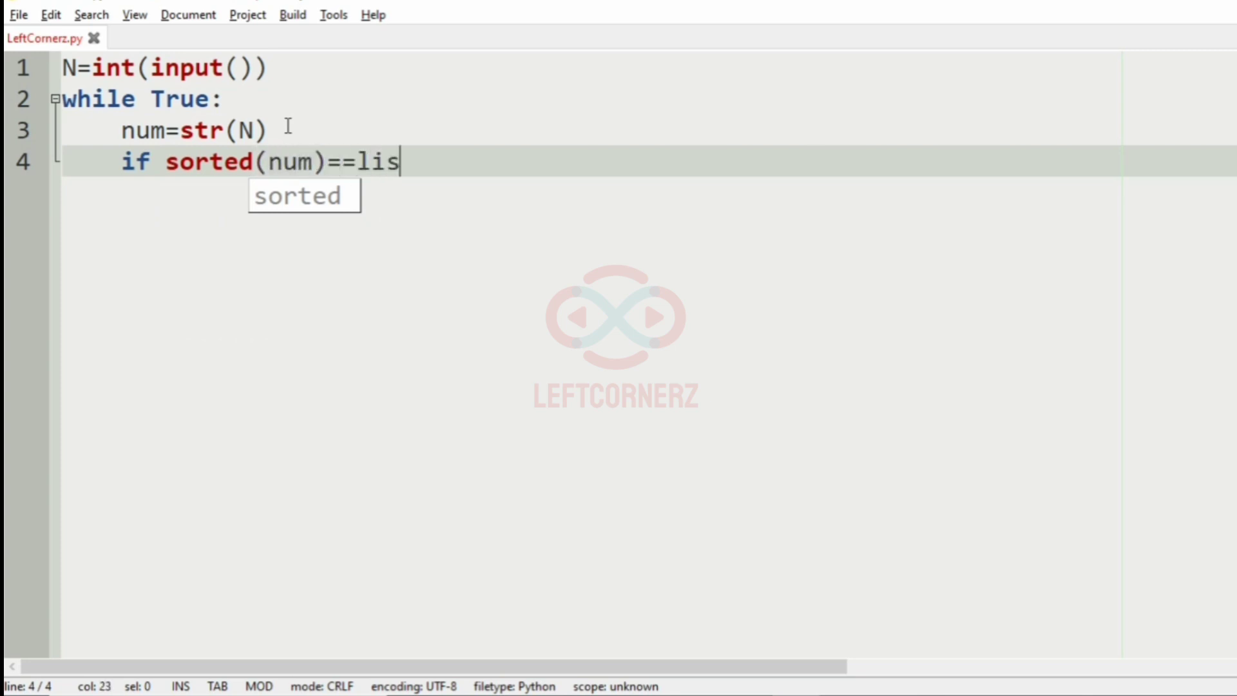
pyautogui.write('t(num)')
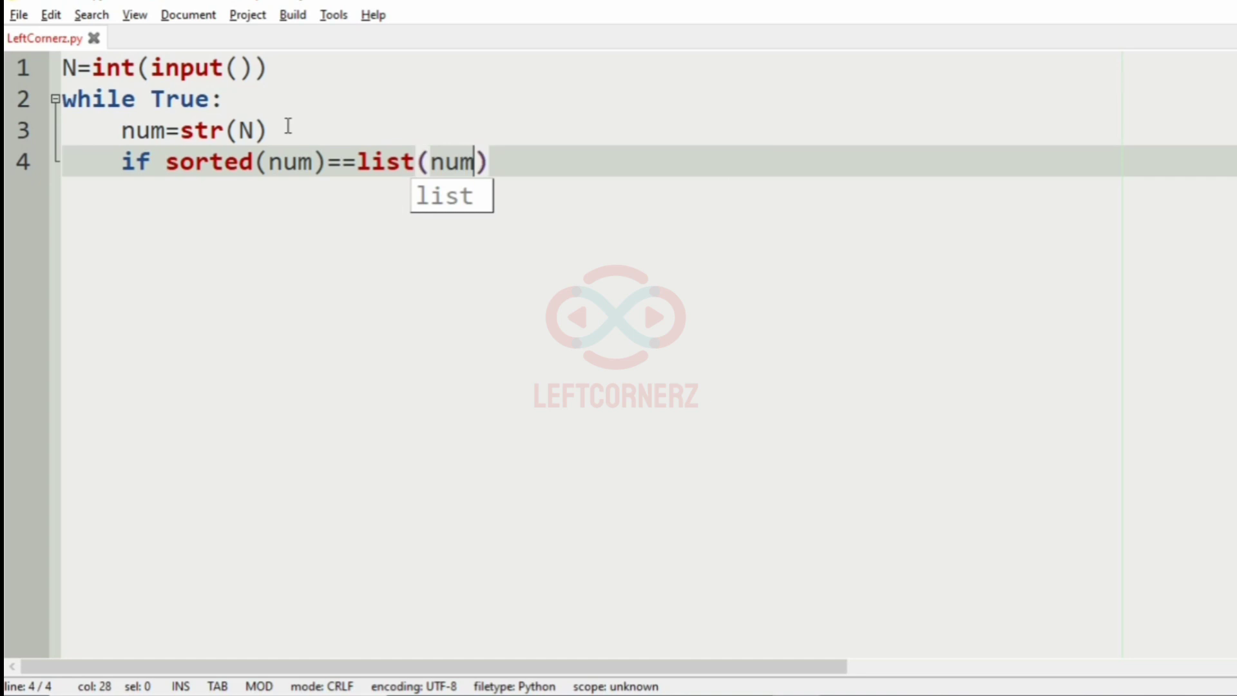
pyautogui.doubleClick(209, 162)
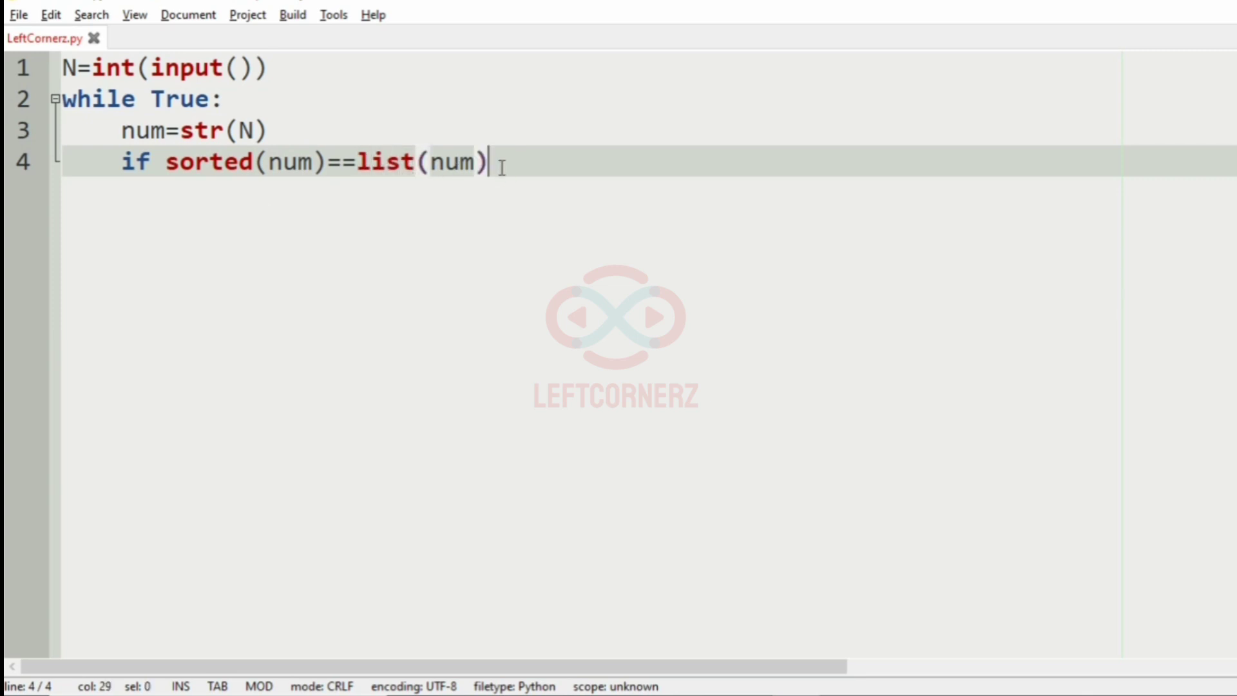
# Print N and break when sorted, else N-=1; run the script with input 322.
pyautogui.write('print(N')
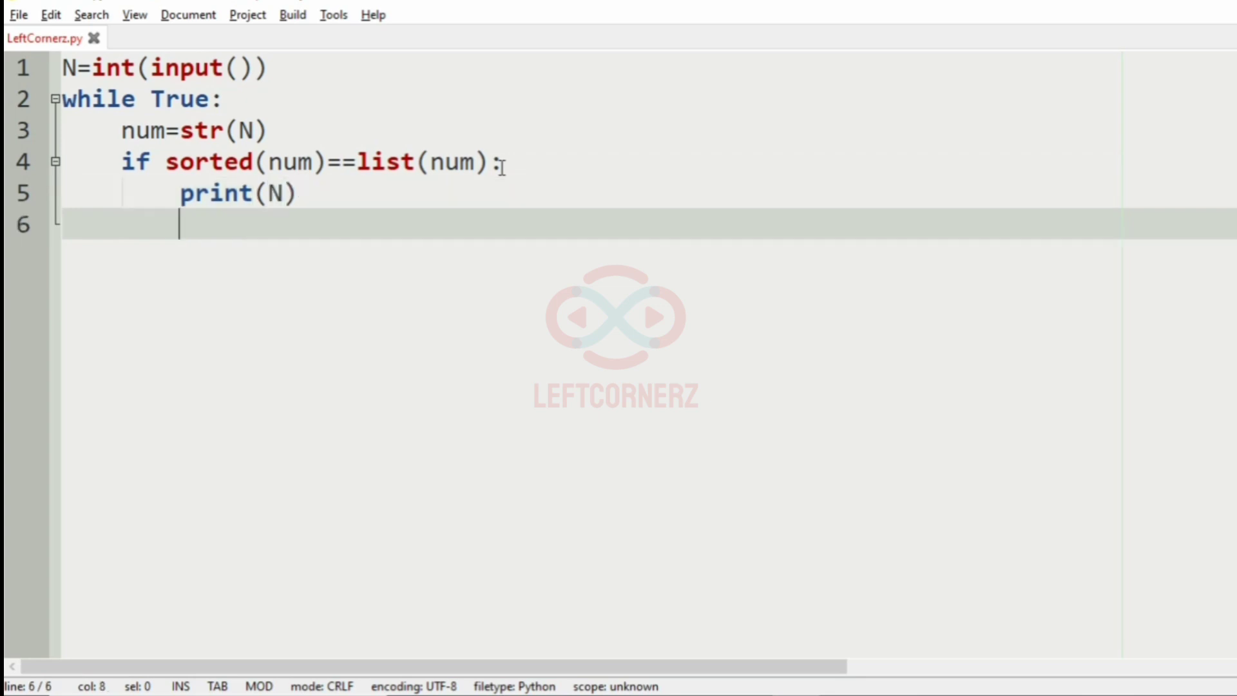
pyautogui.write('break')
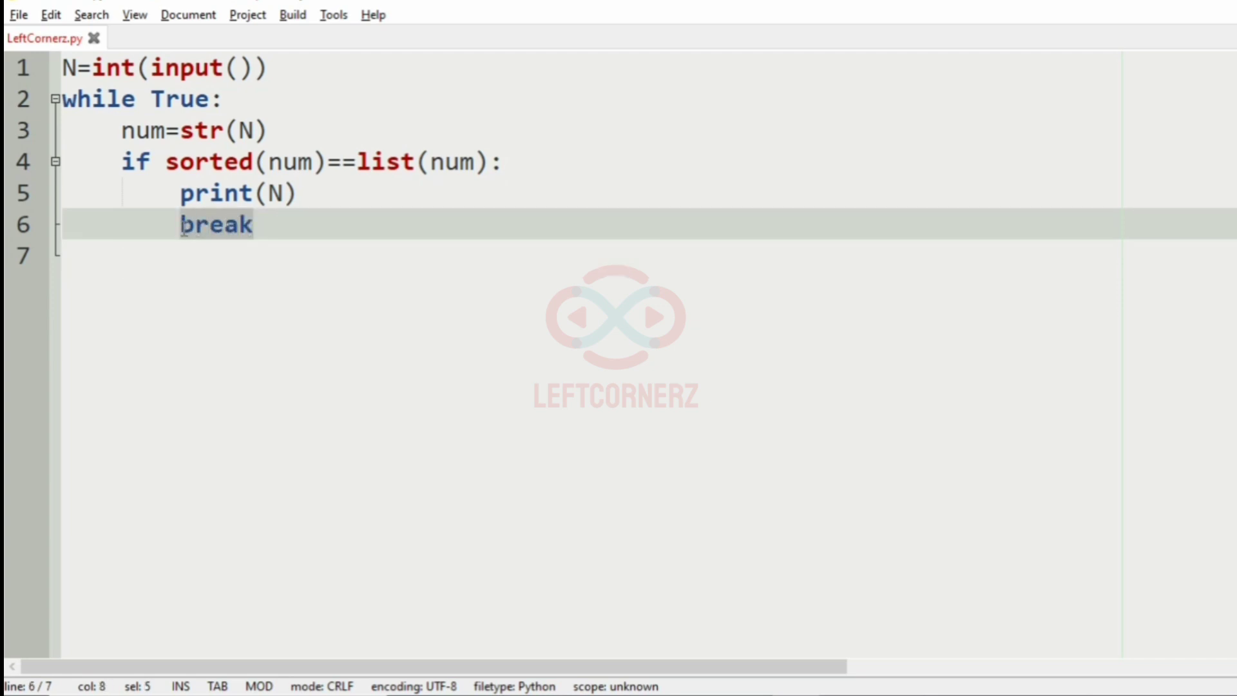
pyautogui.write('N')
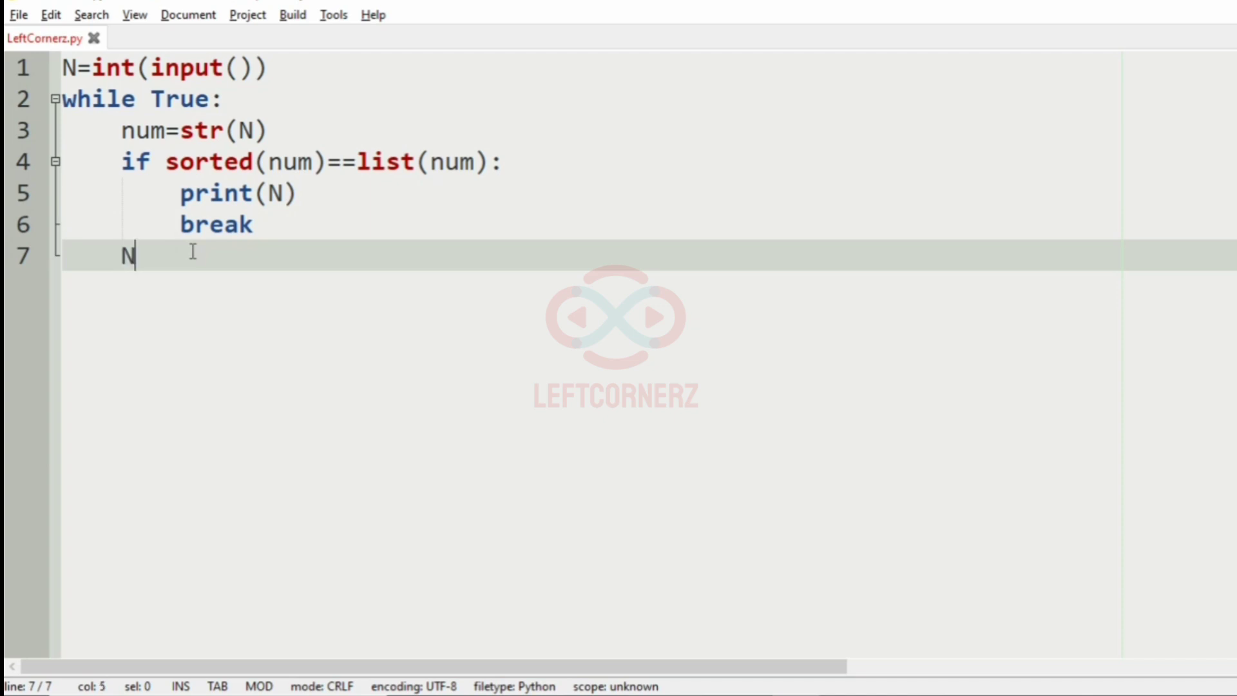
pyautogui.write('-=')
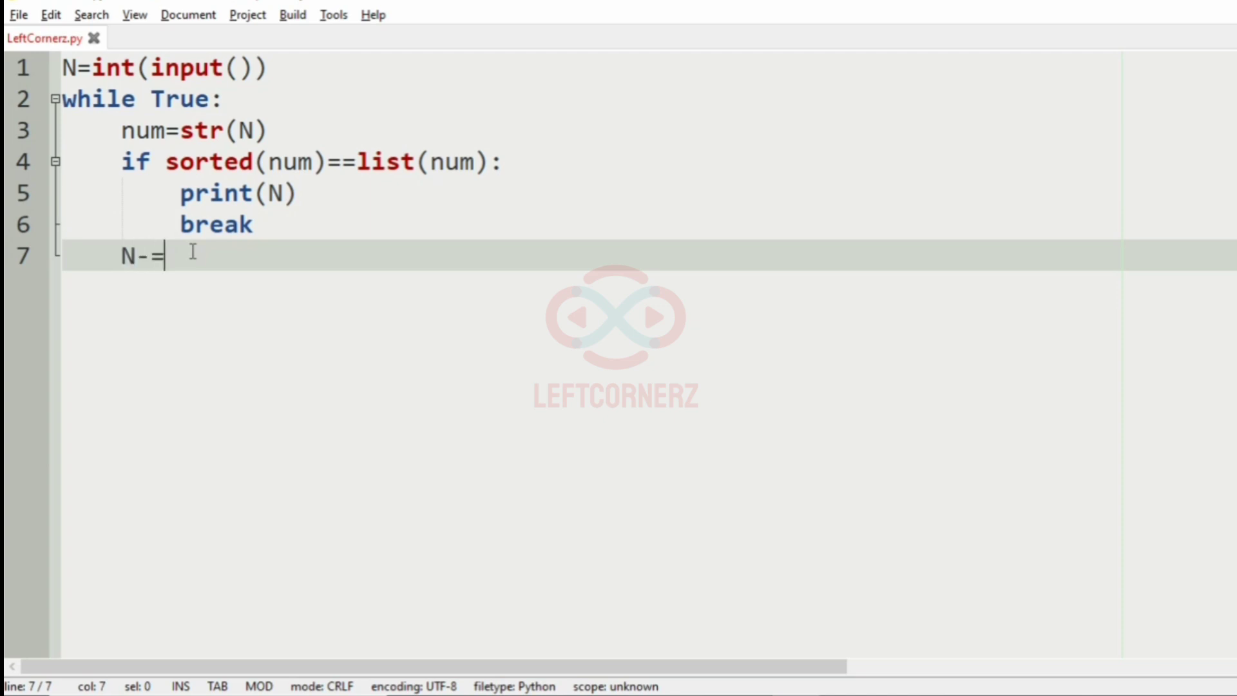
pyautogui.write('1')
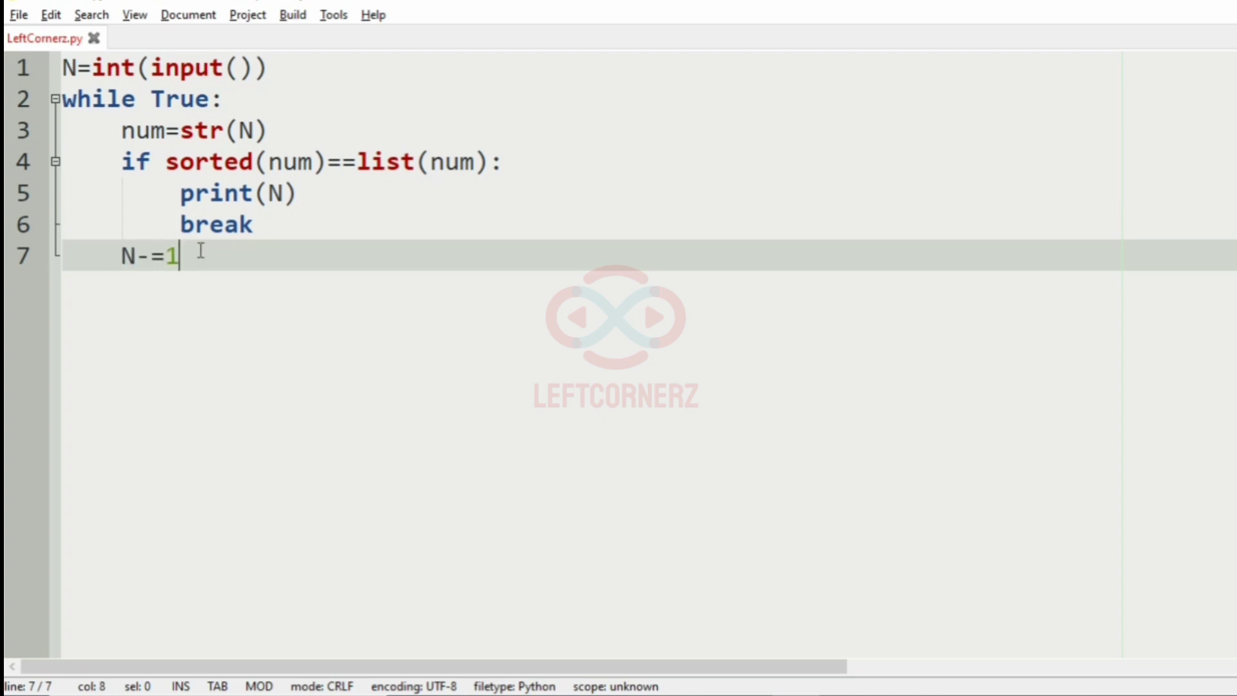
pyautogui.moveTo(260, 331)
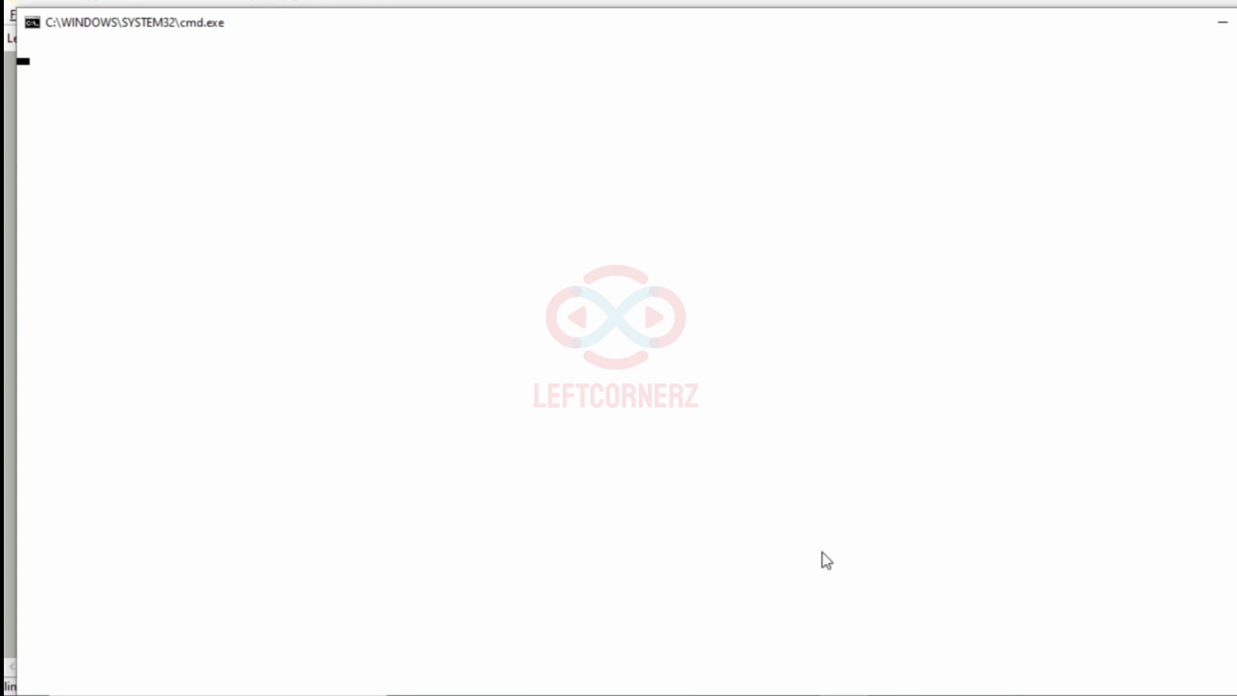
pyautogui.write('322')
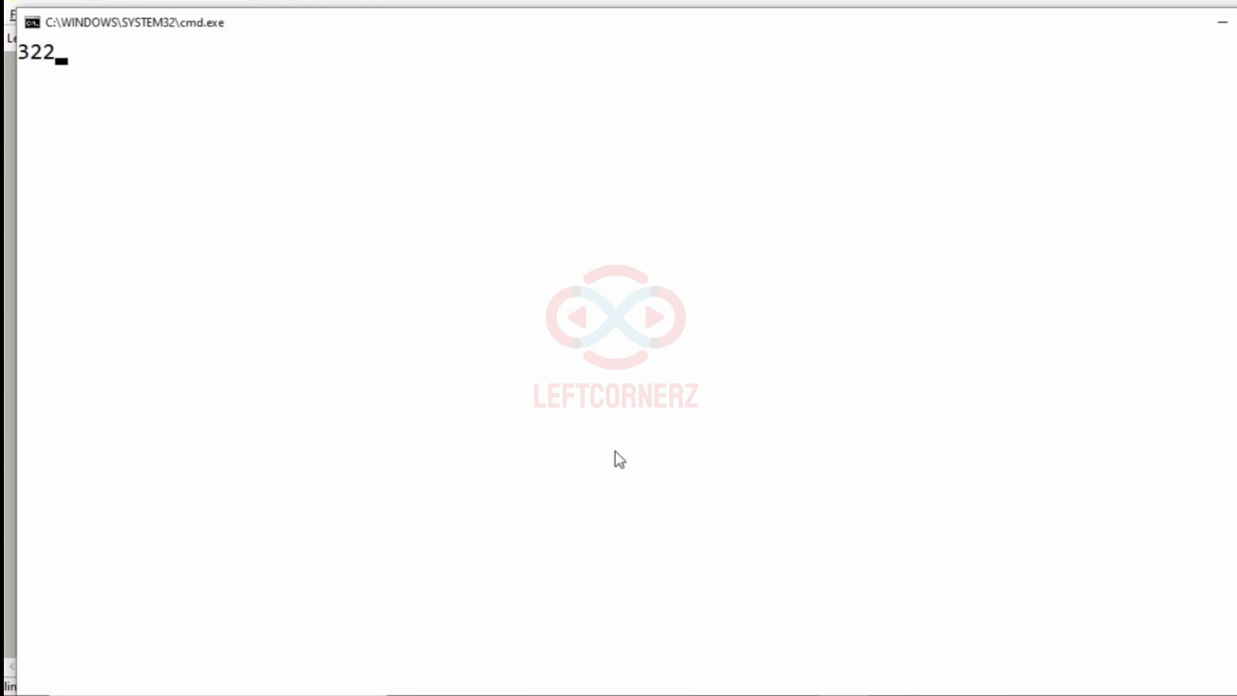